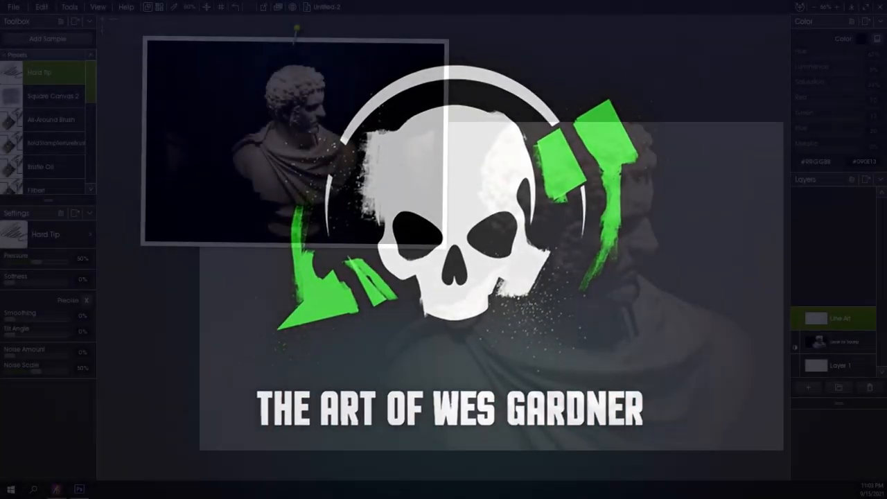
# - Bring up the opacity setting for the tracing-photo layer
pyautogui.click(795, 340)
pyautogui.write('4')
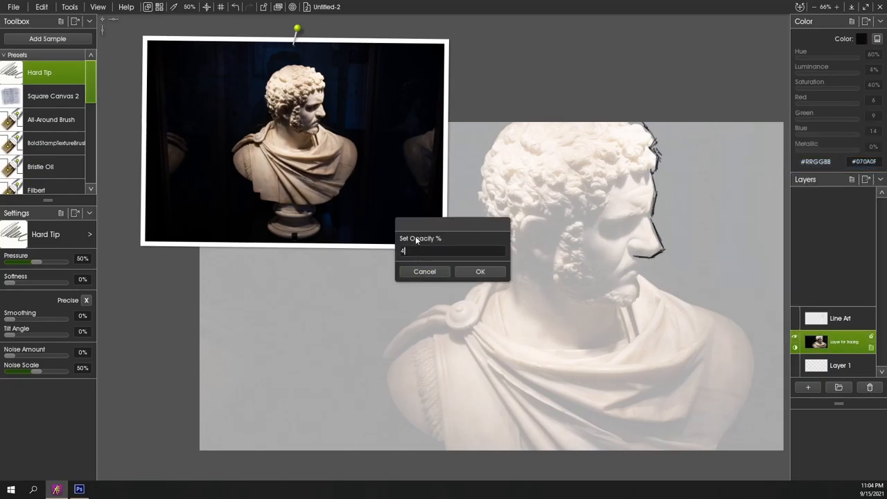
# - Confirm the tracing opacity and sketch the face profile, eye, brow, ear and hair on the Line Art layer
pyautogui.click(480, 271)
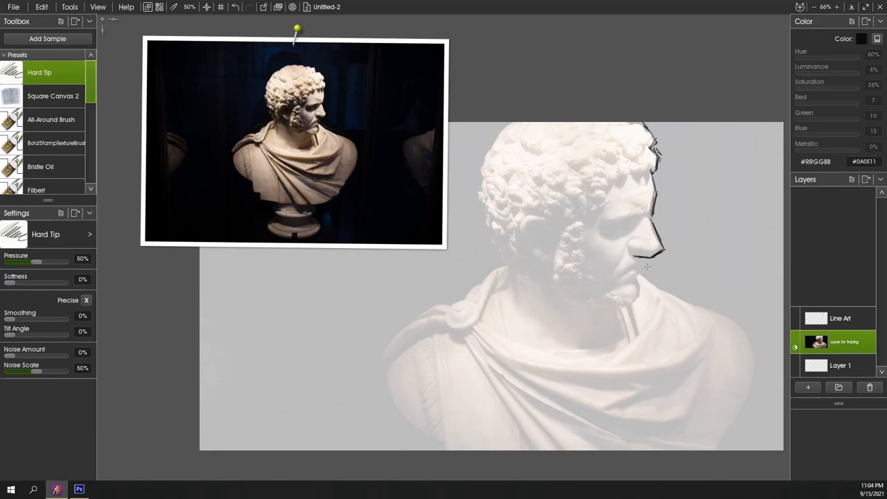
pyautogui.click(840, 318)
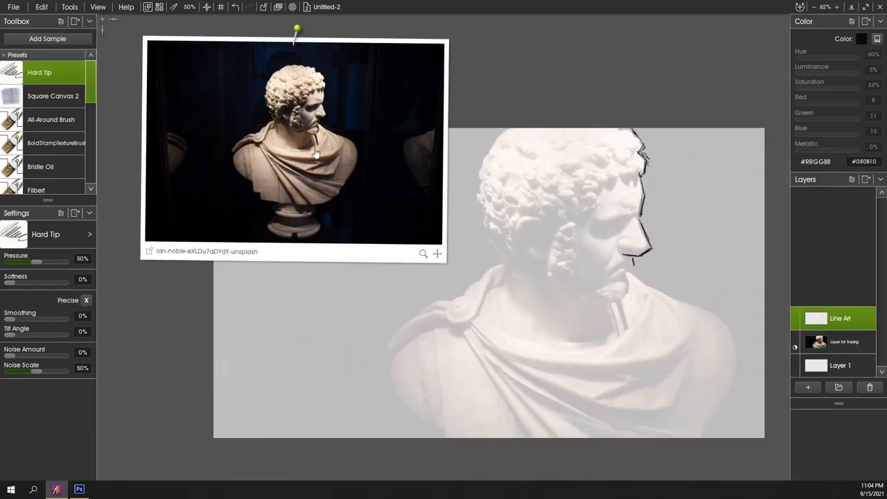
pyautogui.moveTo(315, 153); pyautogui.dragTo(290, 228)
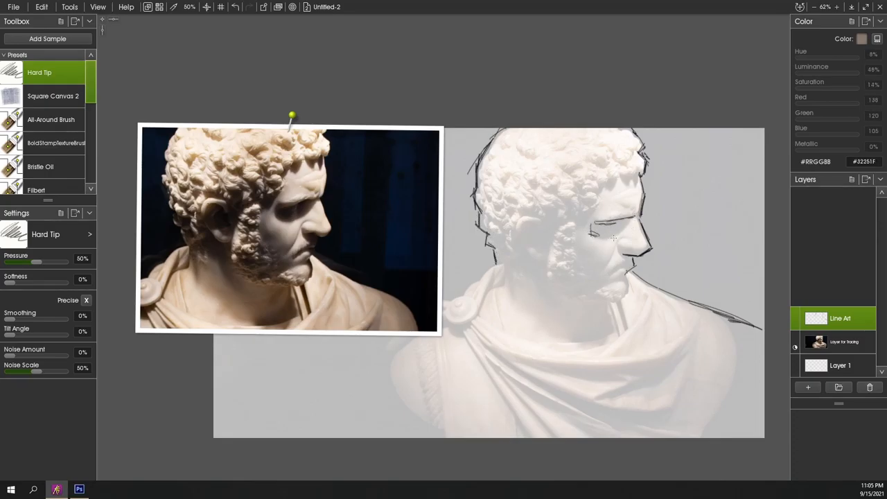
pyautogui.moveTo(589, 236); pyautogui.dragTo(527, 232)
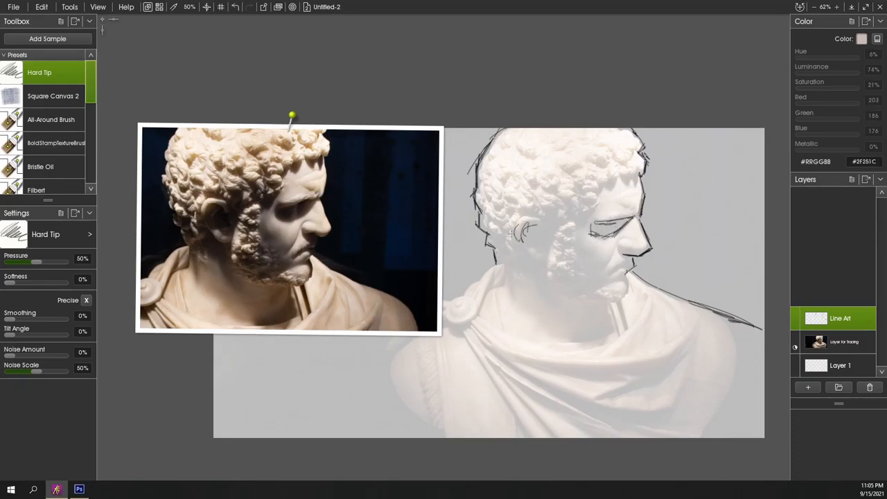
pyautogui.moveTo(506, 222); pyautogui.dragTo(513, 288)
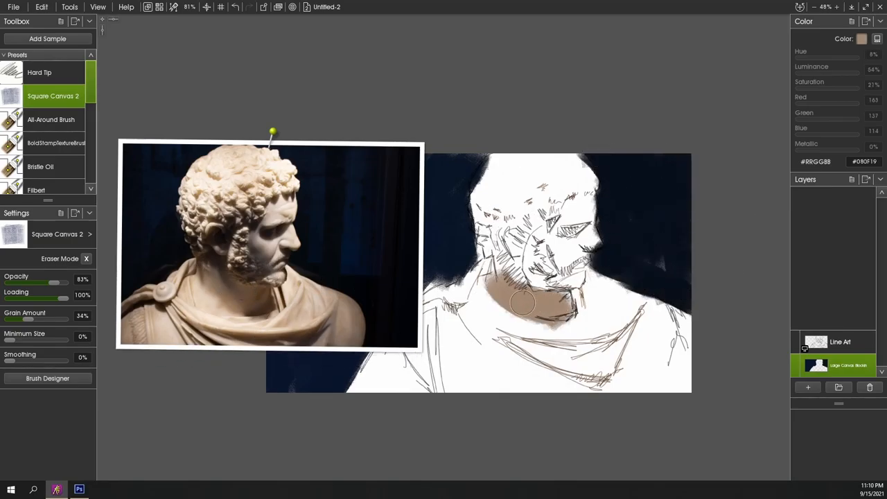
# - Cover the neck, beard shadow and head with tan paint, then start a new layer
pyautogui.moveTo(523, 304); pyautogui.dragTo(637, 348)
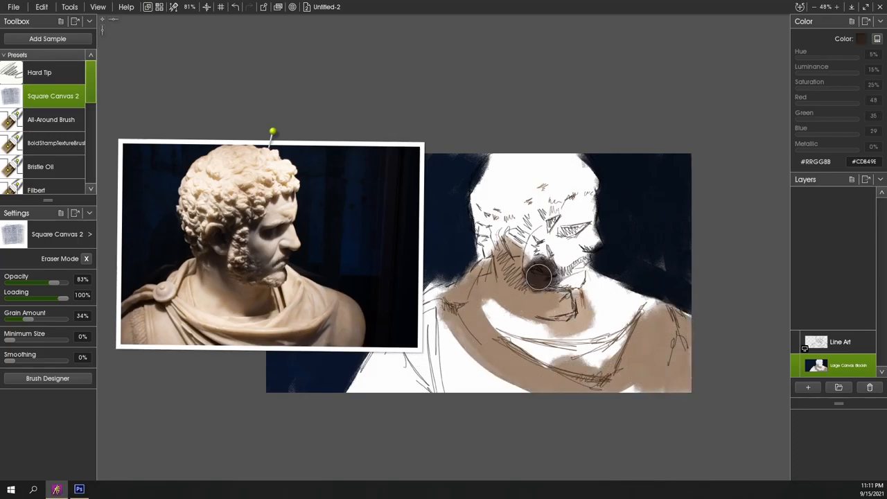
pyautogui.moveTo(541, 278); pyautogui.dragTo(513, 168)
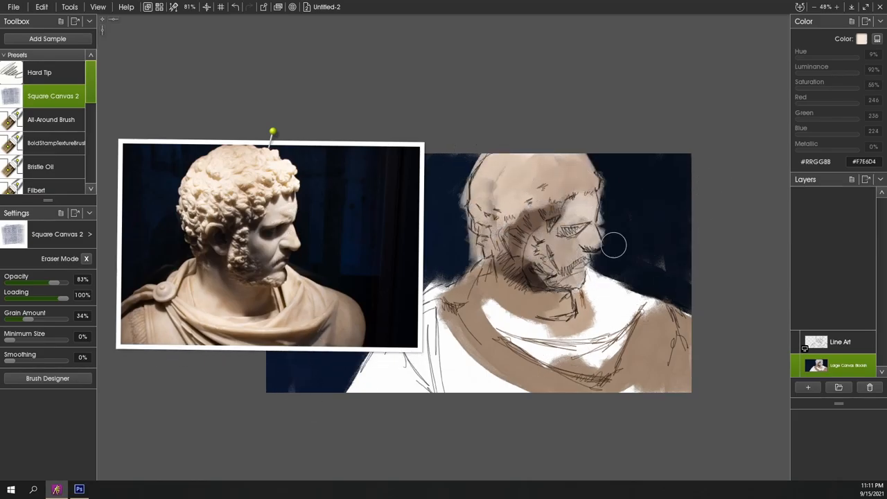
pyautogui.moveTo(614, 247); pyautogui.dragTo(456, 375)
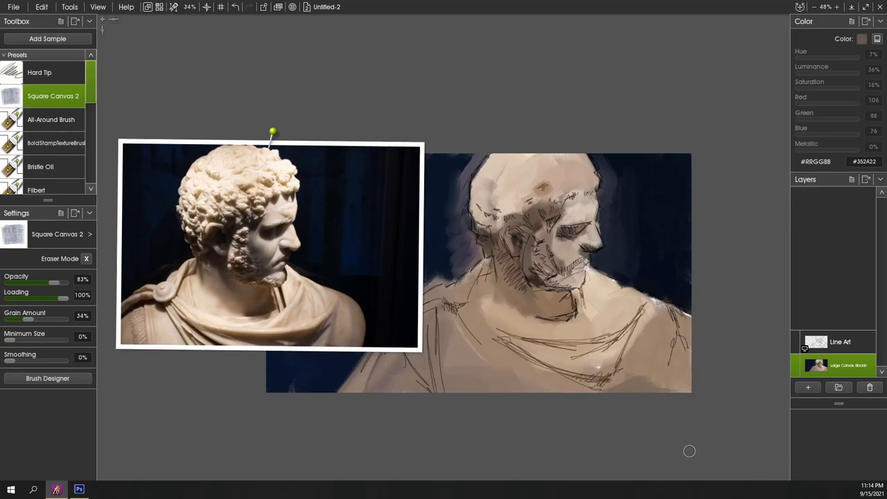
pyautogui.click(796, 342)
pyautogui.write('Basic Brush Block-')
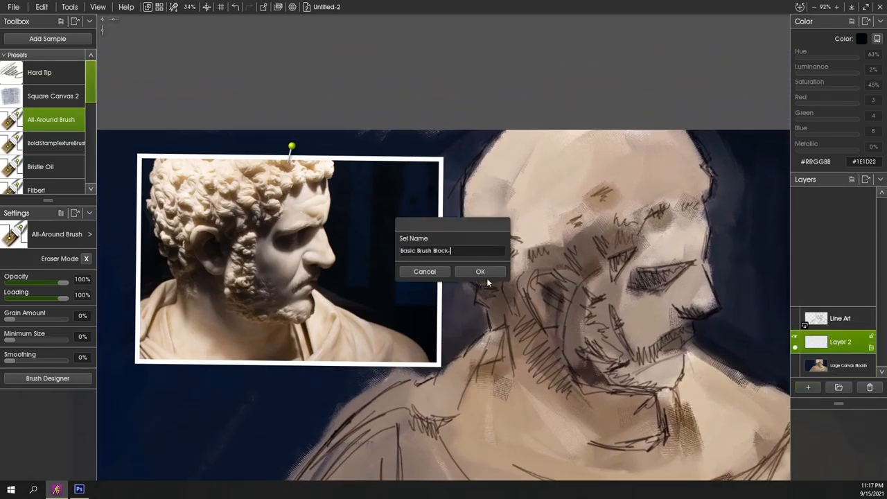
# - Confirm the brush block-in layer's name and paint light marble tones on the head
pyautogui.click(479, 271)
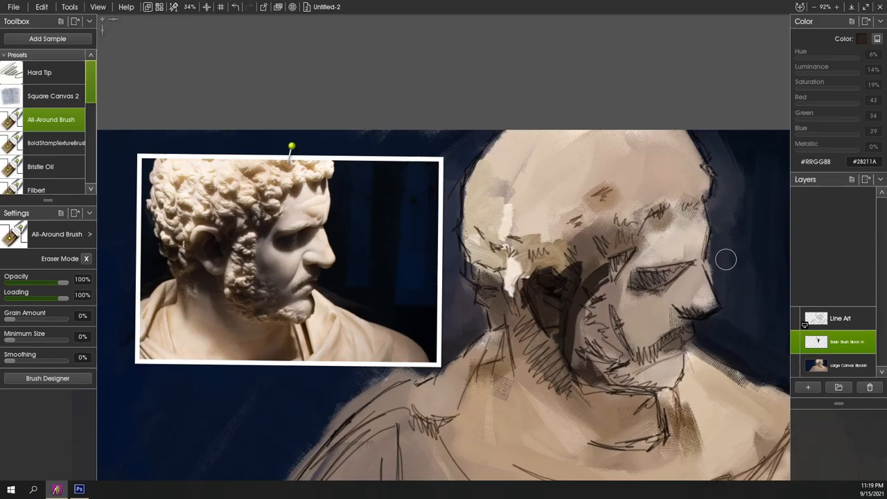
pyautogui.moveTo(725, 260); pyautogui.dragTo(705, 324)
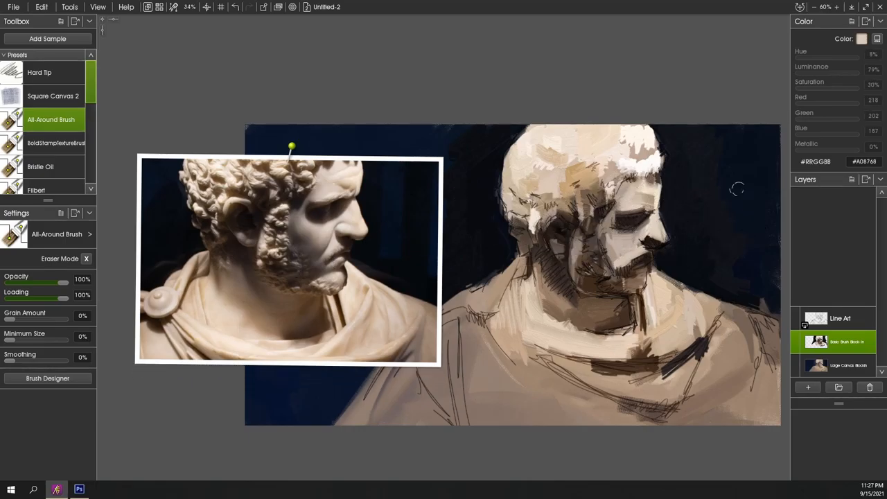
pyautogui.moveTo(329, 361)
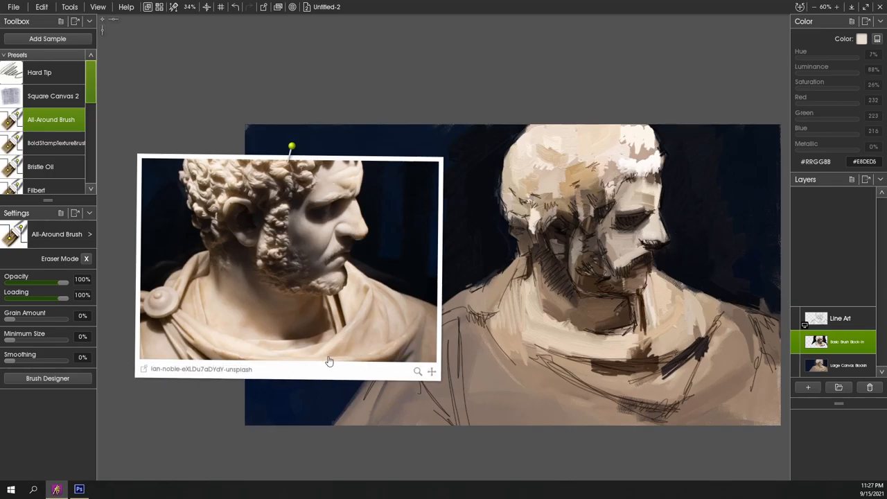
# - Focus the reference photo on the drapery to guide the shoulder cloth block-in
pyautogui.click(621, 260)
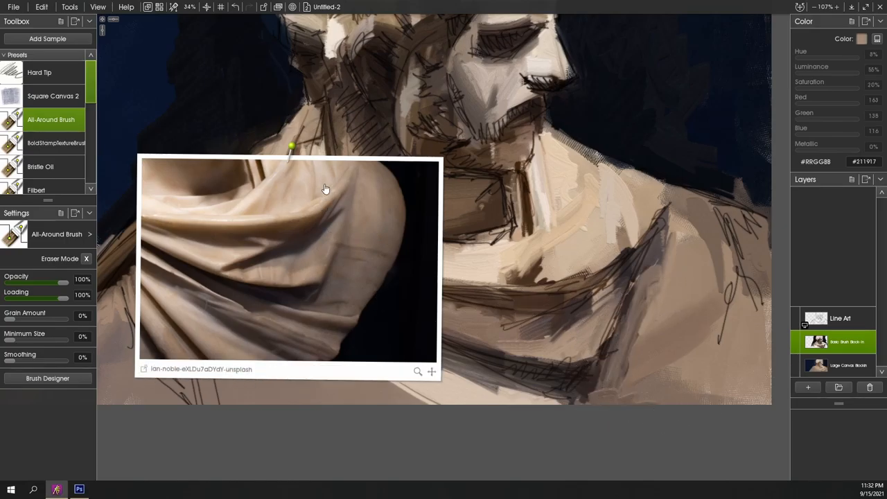
# - Reset the reference view to show the whole bust while building pale marble tones
pyautogui.click(520, 193)
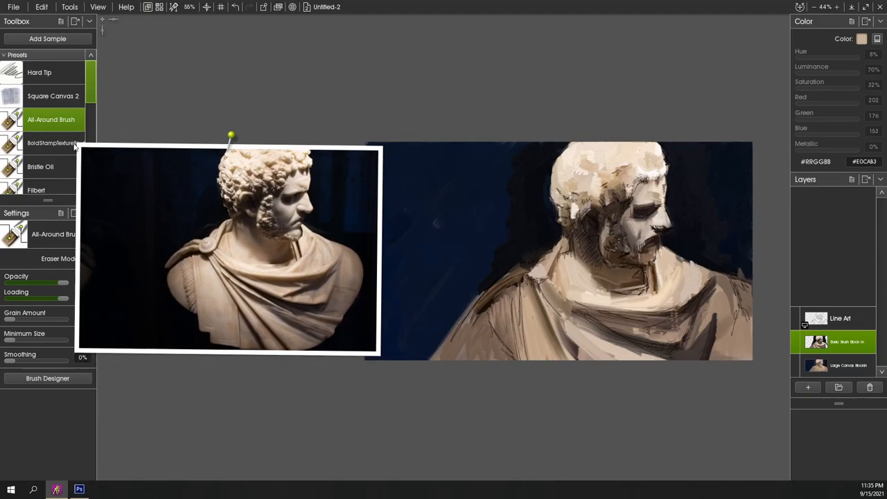
# - Load a dry flat stamp-texture brush for the drapery block-in and browse the brush list
pyautogui.click(54, 143)
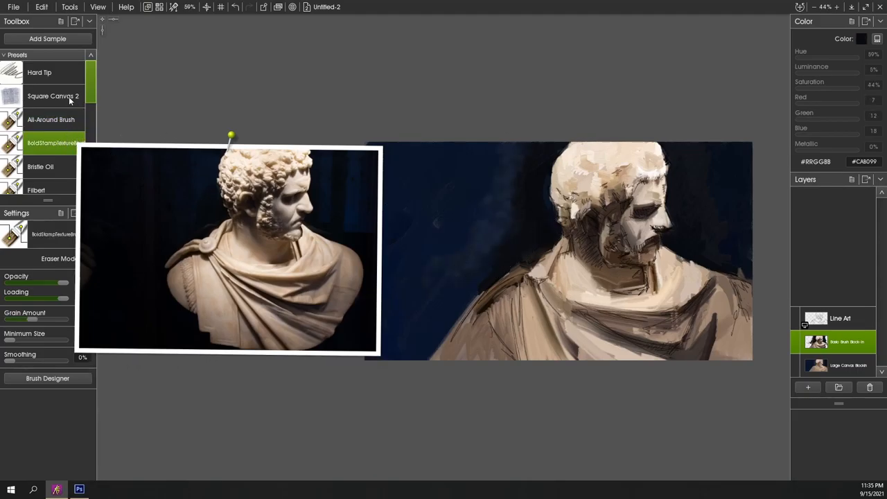
pyautogui.click(40, 167)
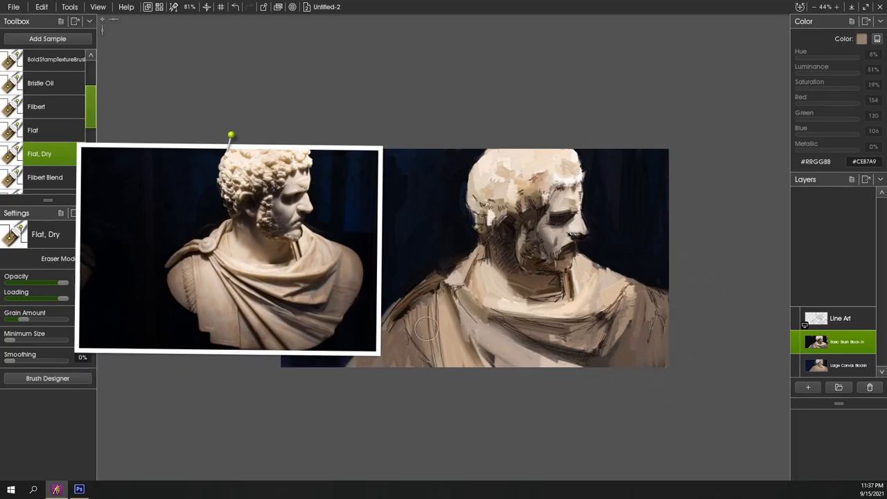
pyautogui.scroll(-3)
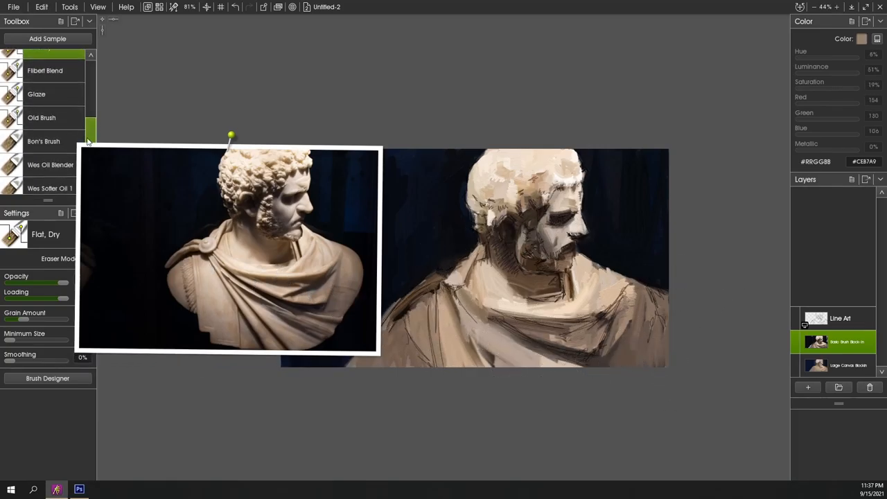
# - Choose a stiff square oil brush for the face detail pass on the head
pyautogui.click(44, 140)
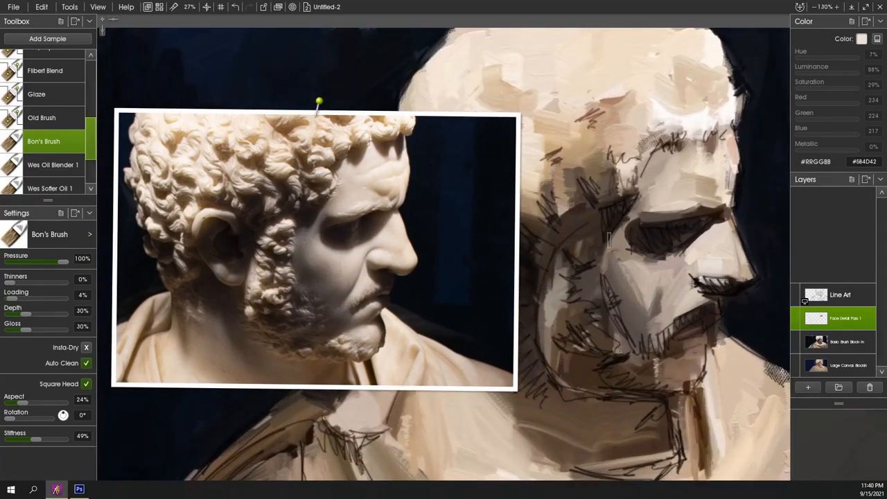
pyautogui.click(47, 172)
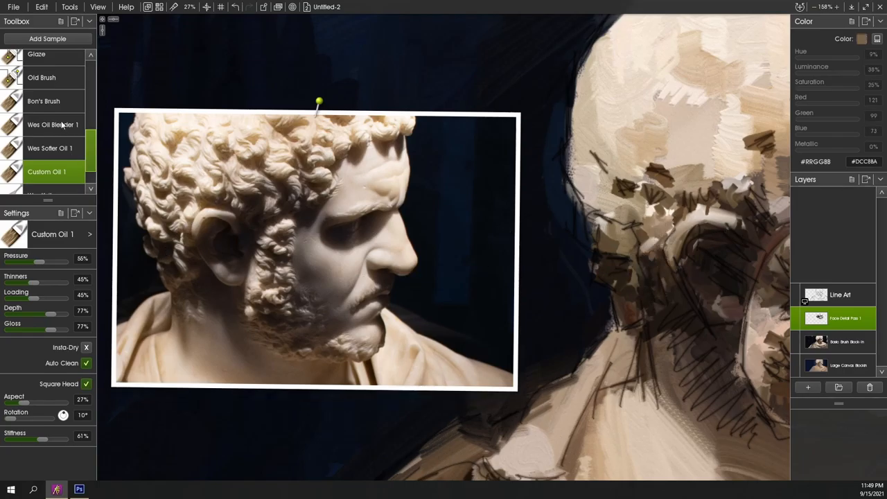
# - Return to the stiff square oil brush for the skull and ear shadows
pyautogui.click(43, 101)
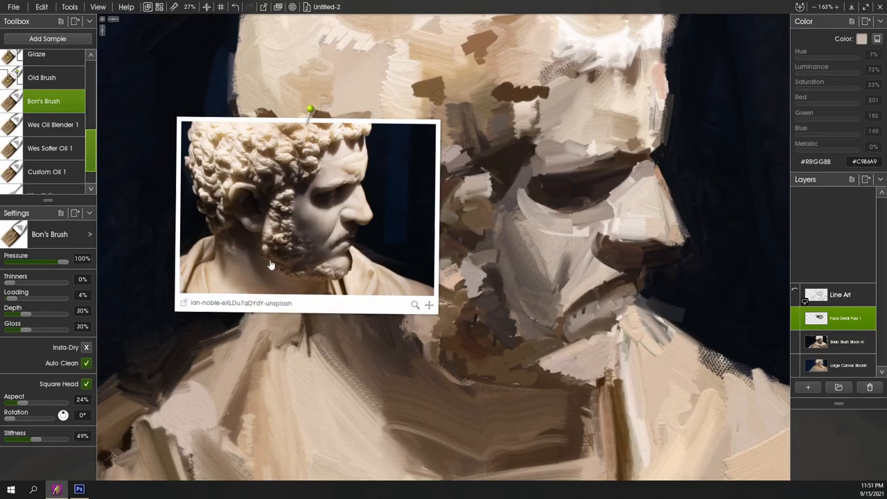
# - Move the reference photo to the upper left to work on the brow, eye socket and nose
pyautogui.moveTo(310, 111); pyautogui.dragTo(245, 26)
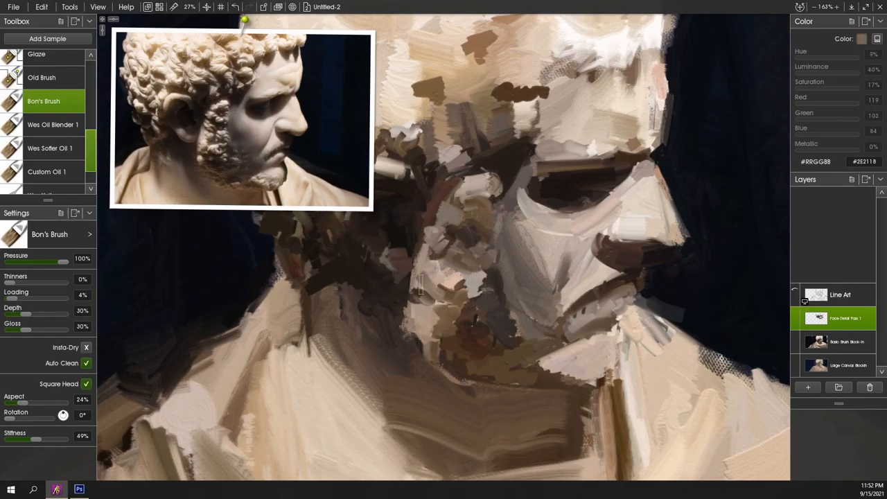
pyautogui.moveTo(218, 144)
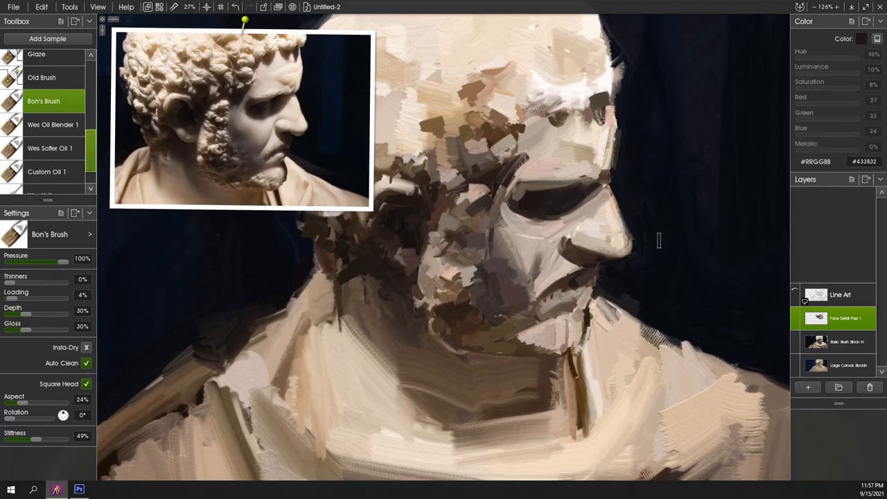
# - Sharpen the nose silhouette with a crisp pale marble stroke
pyautogui.click(582, 240)
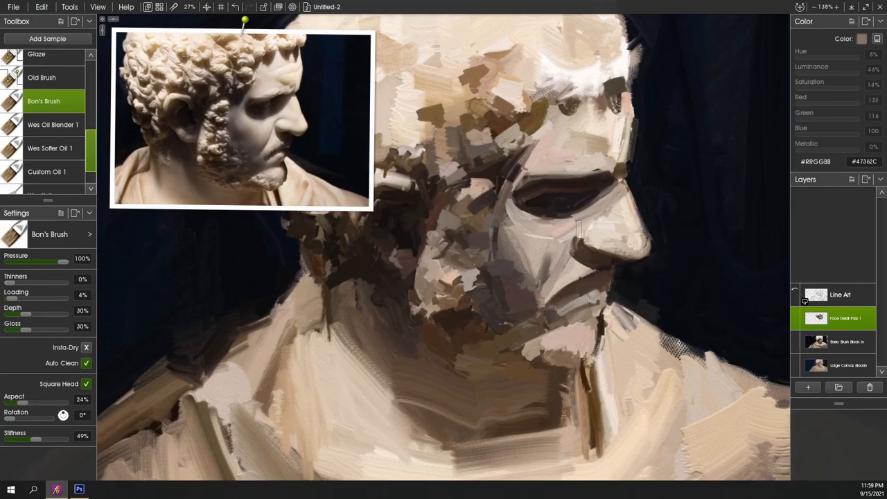
# - Add a mid-tone stroke on the nose, then load a blending oil brush
pyautogui.click(579, 235)
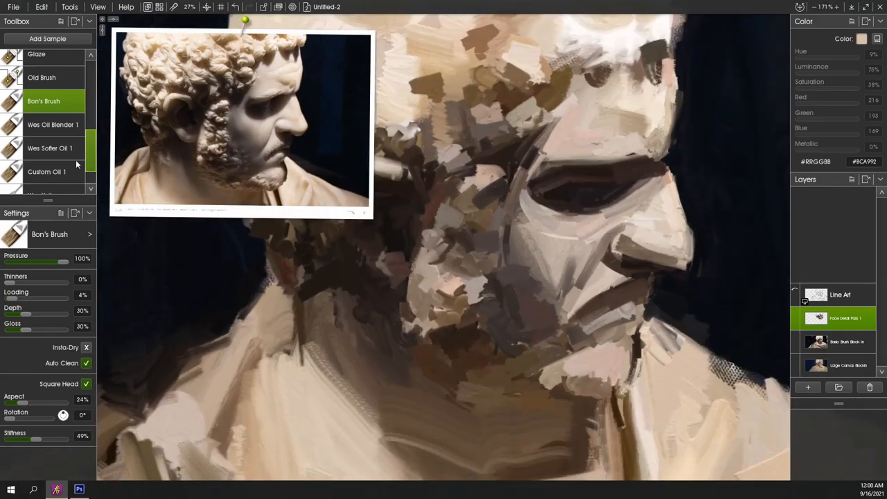
pyautogui.click(53, 125)
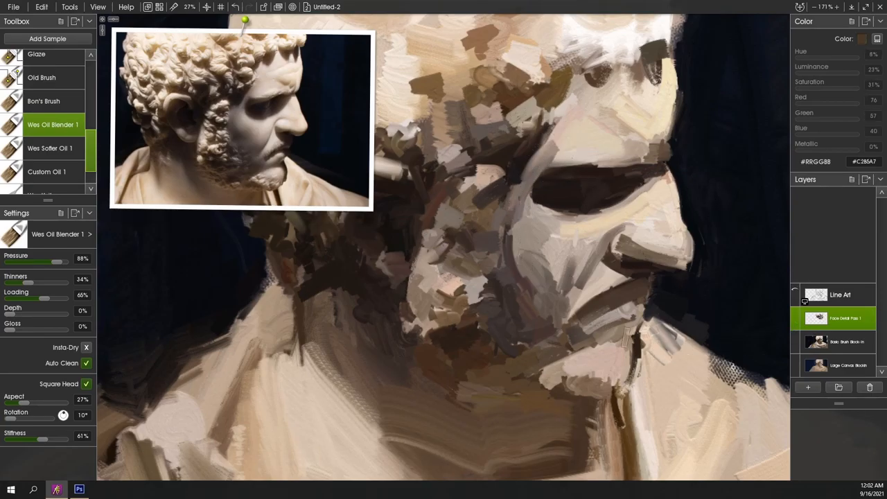
# - Load a dry textured oil brush with dark brown paint after blending the cheek
pyautogui.click(42, 77)
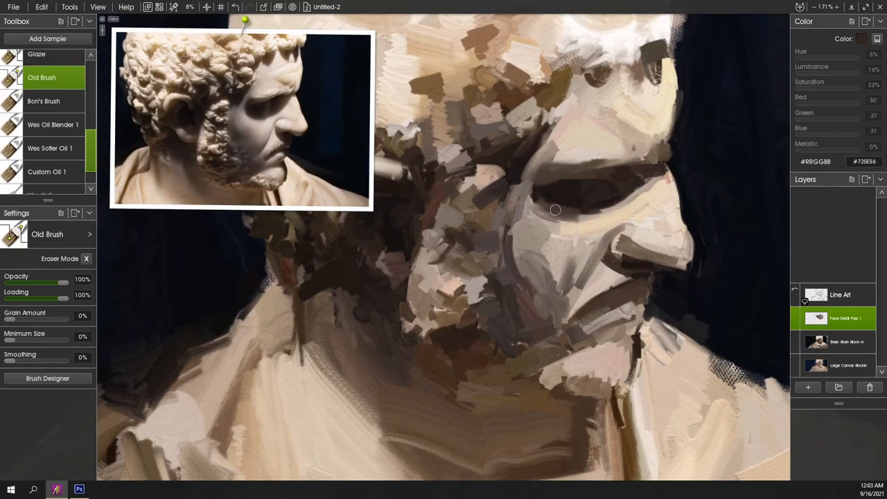
pyautogui.moveTo(545, 220)
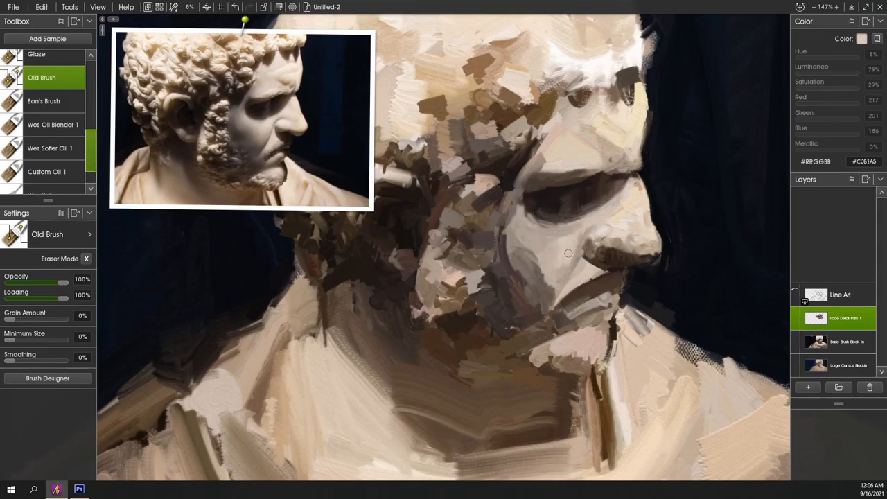
# - Choose Bon's Brush from the Toolbox samples instead of Old Brush
pyautogui.click(43, 101)
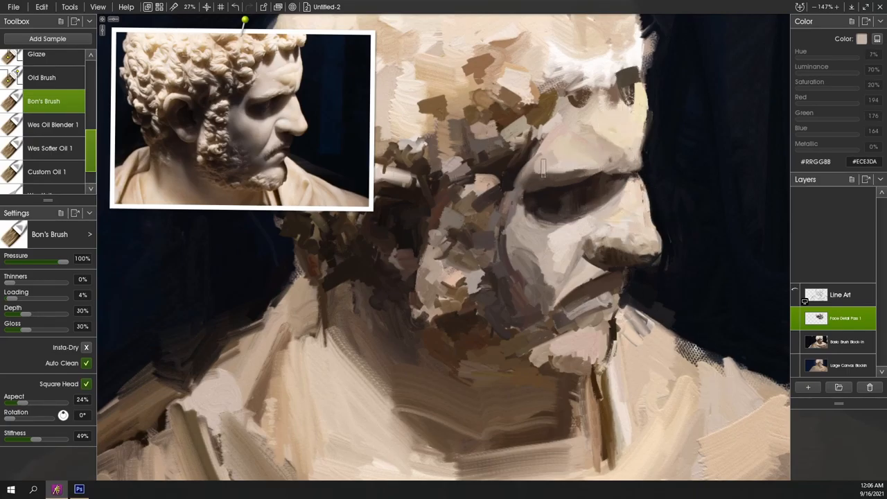
# - Darken the brow shadow and face planes with Bon's Brush, ending on the Glaze preset
pyautogui.click(547, 217)
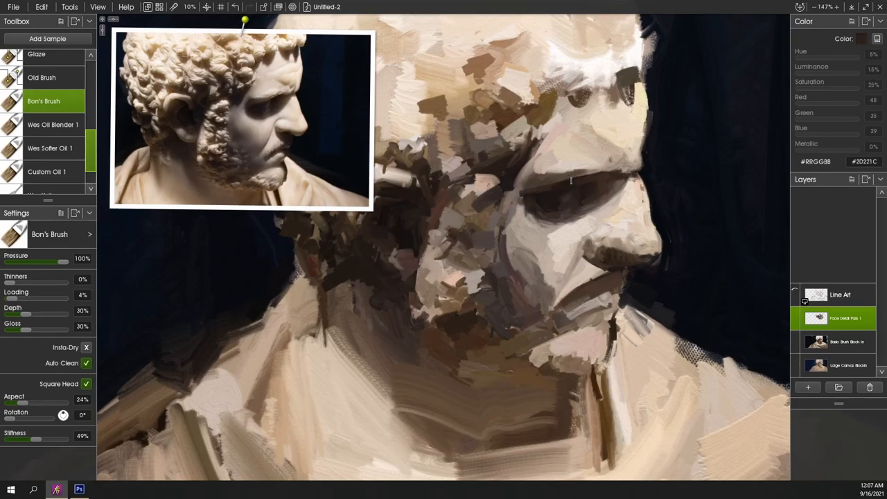
pyautogui.click(606, 186)
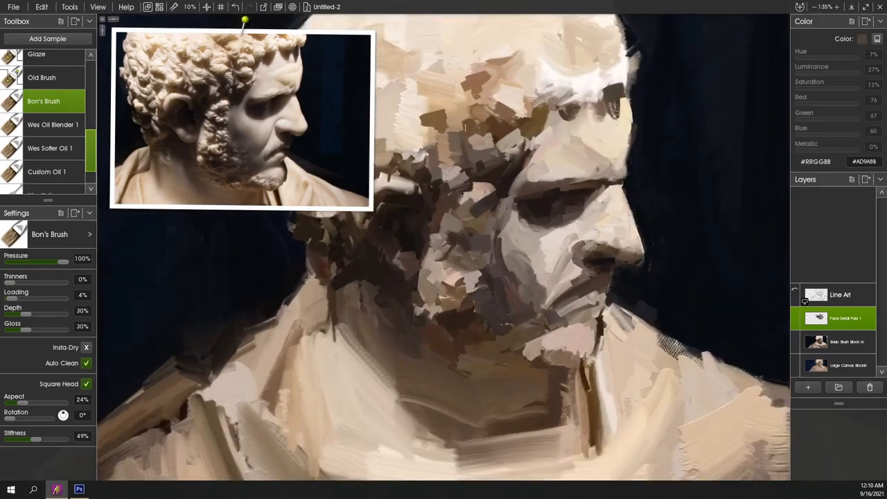
pyautogui.click(45, 131)
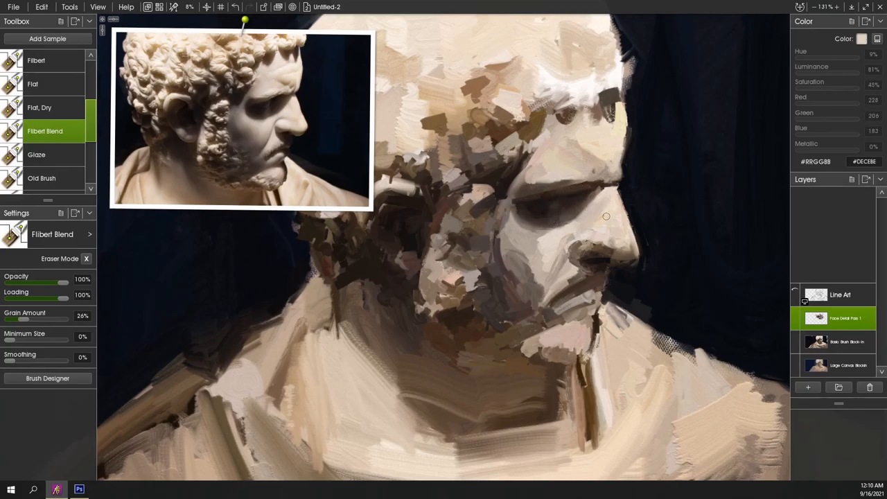
pyautogui.click(36, 155)
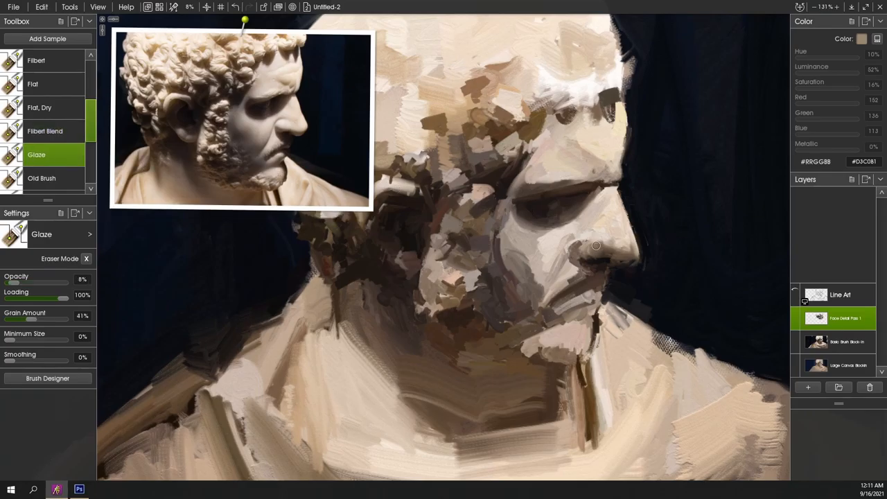
# - Lay faint 8% opacity glaze strokes over the nose and cheek
pyautogui.click(40, 83)
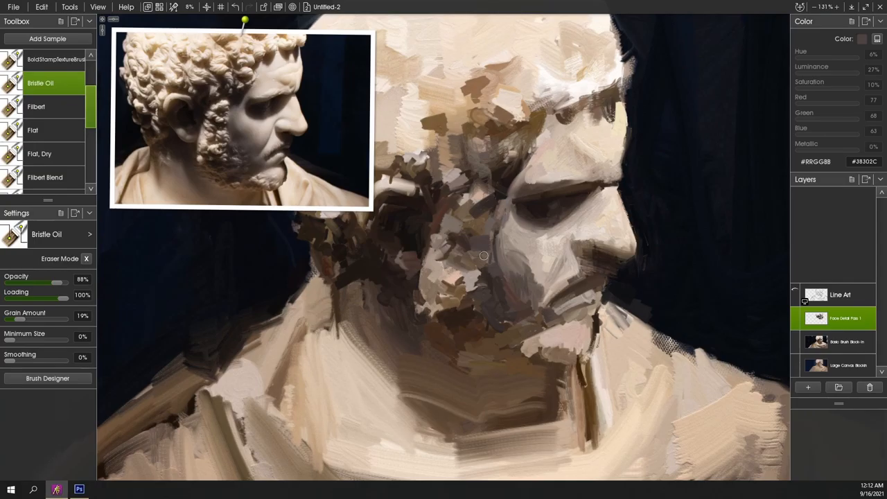
# - Paint near-black oil shadows around the eye socket, cheek and beard
pyautogui.click(50, 137)
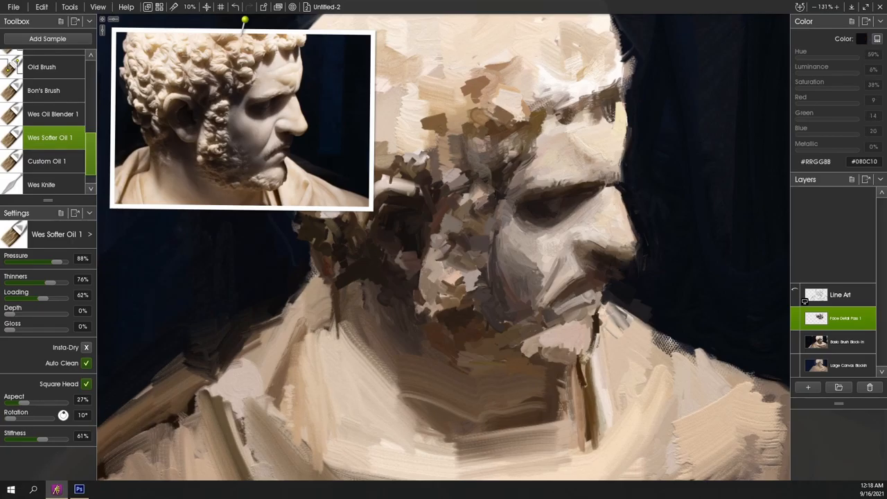
# - Smudge the cheek and nose shading smooth with the Hard Out Smudge tool and zoom out
pyautogui.click(621, 159)
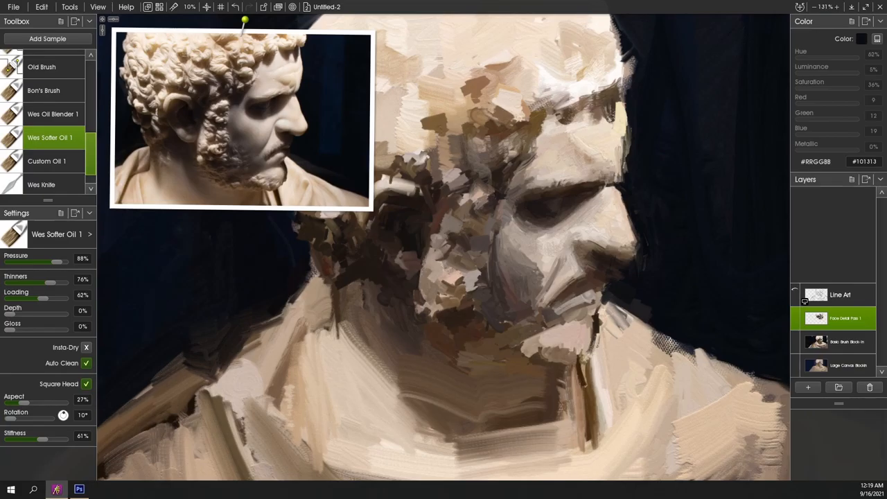
pyautogui.click(44, 90)
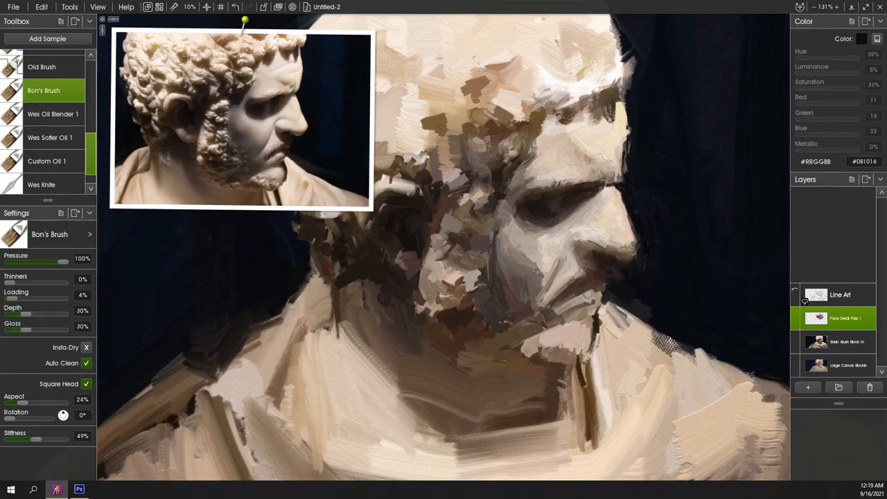
pyautogui.scroll(-3)
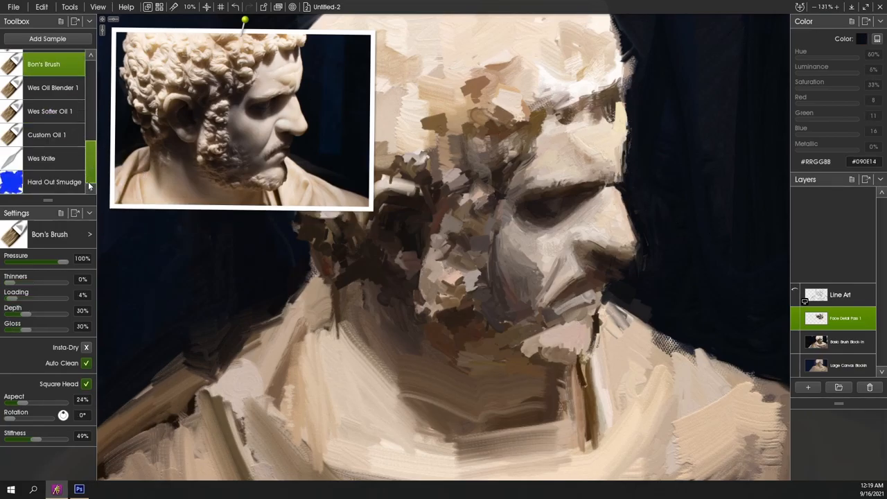
pyautogui.click(54, 182)
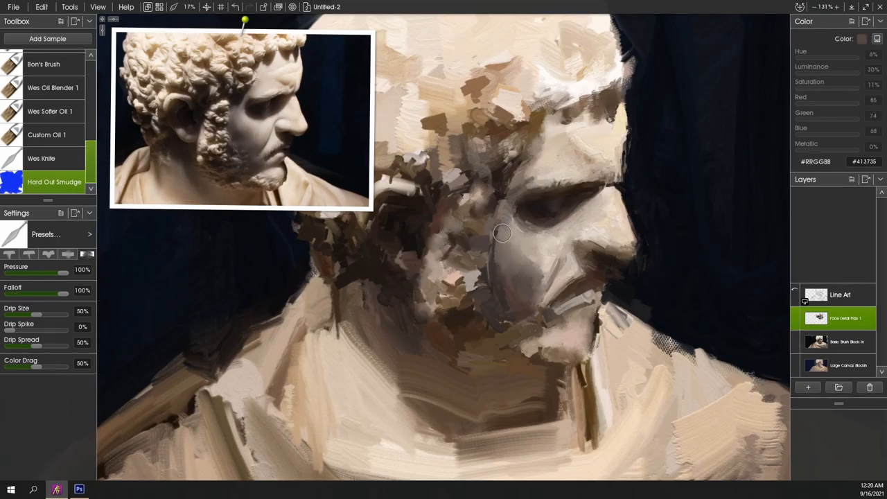
pyautogui.moveTo(503, 232); pyautogui.dragTo(586, 167)
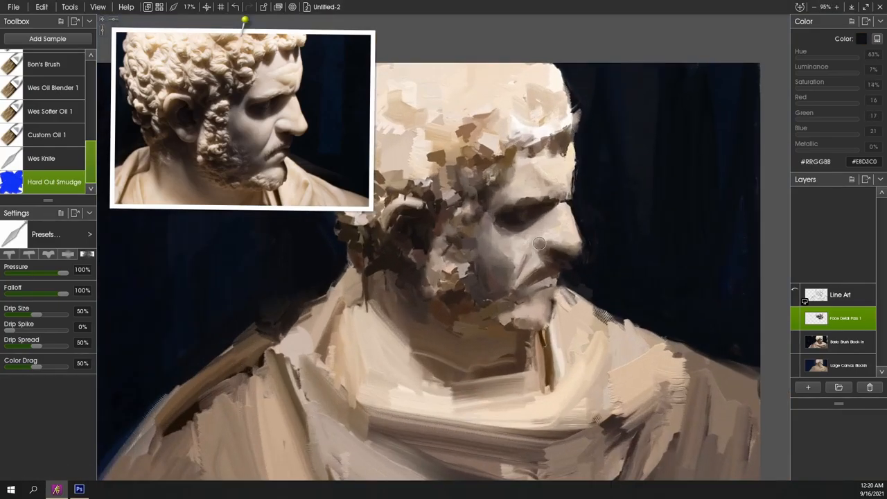
pyautogui.scroll(-3)
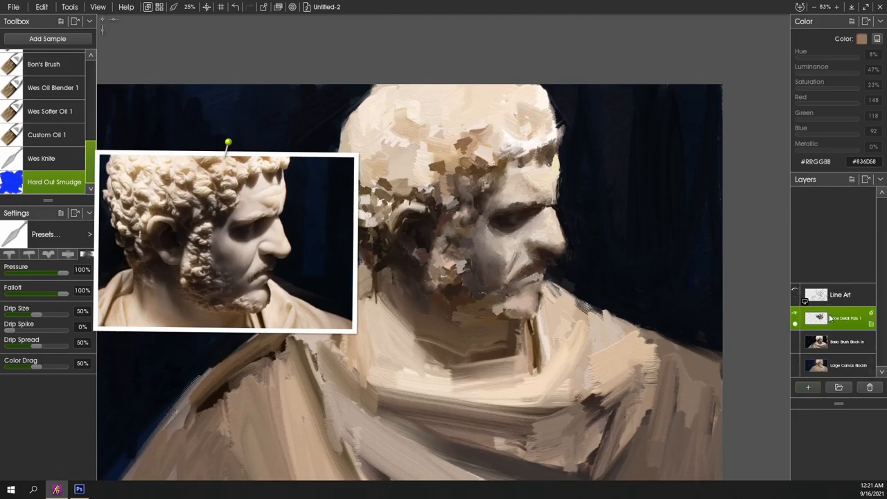
# - Merge visible layers into a new 'Merged For Refinement' layer and pick the palette knife
pyautogui.click(42, 6)
pyautogui.write('Merged')
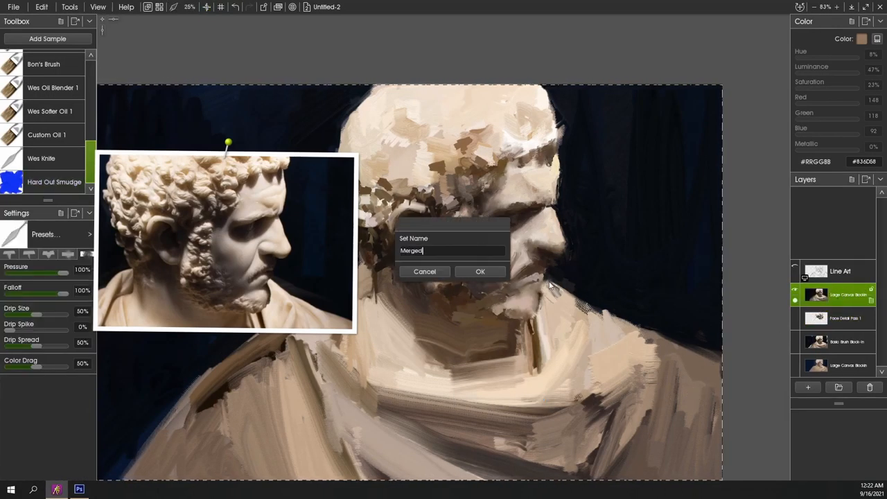
pyautogui.click(479, 272)
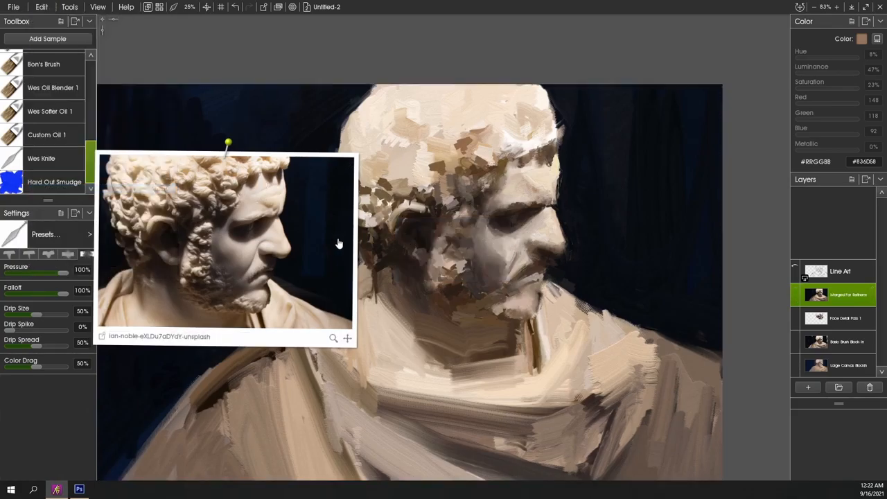
pyautogui.click(41, 158)
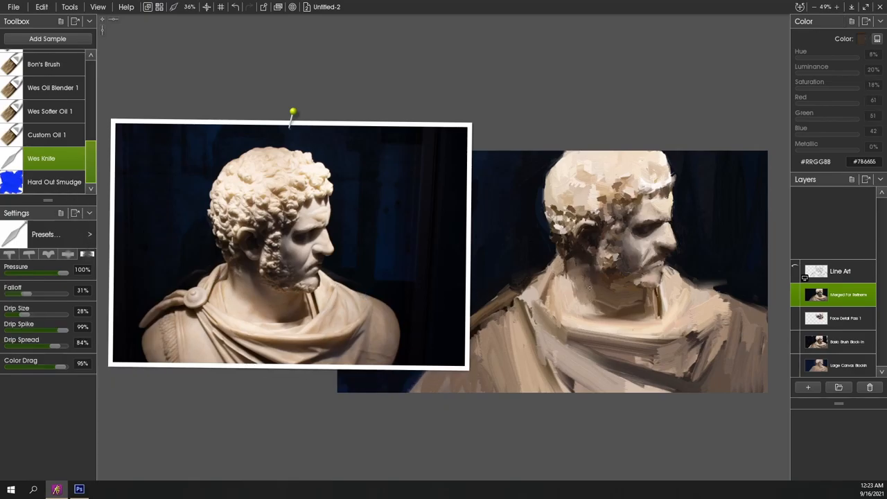
# - Restroke the skull, brow and hair with Bon's Brush in pale and dark squares
pyautogui.click(43, 64)
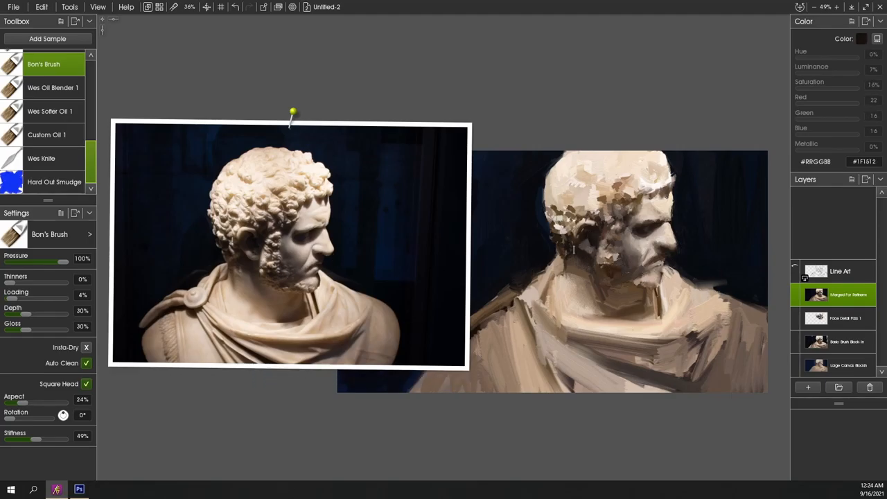
pyautogui.click(291, 238)
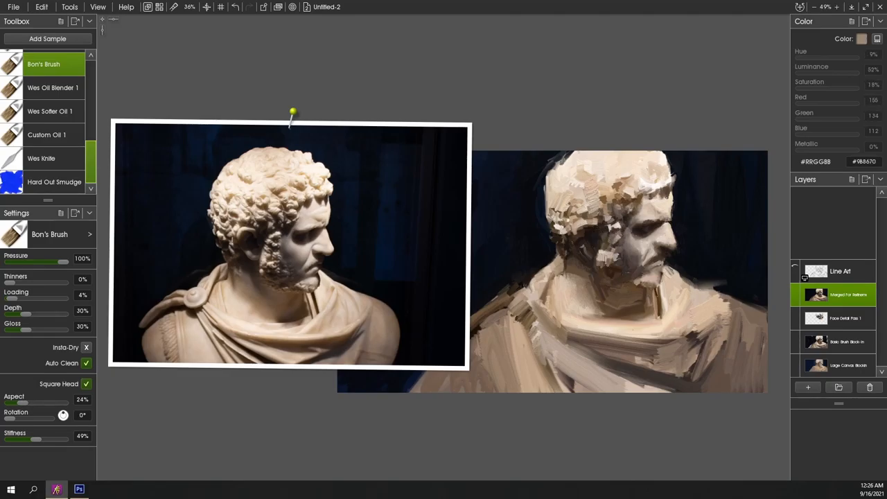
pyautogui.click(603, 262)
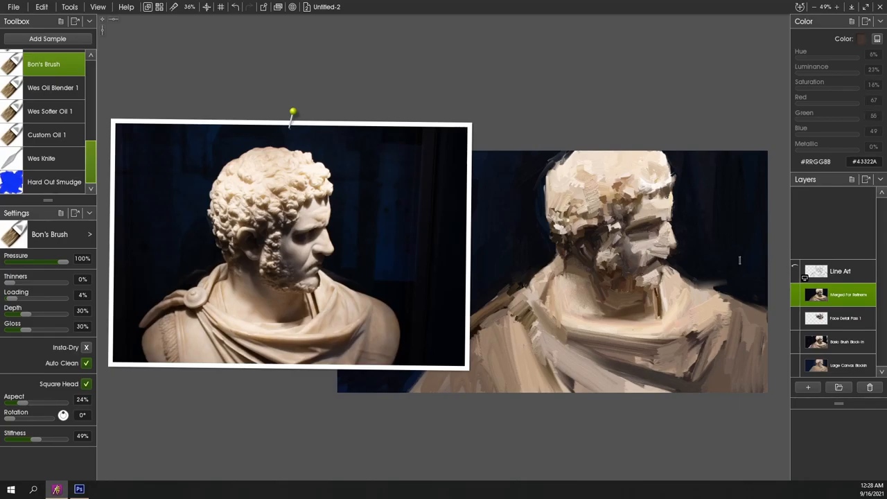
pyautogui.click(53, 88)
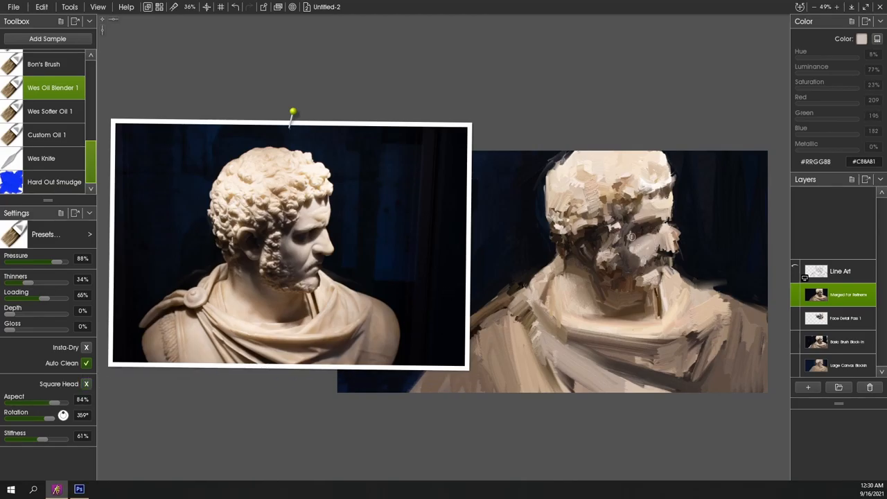
# - Blend dark strokes into the eye socket, then deepen the beard and jawline
pyautogui.click(628, 227)
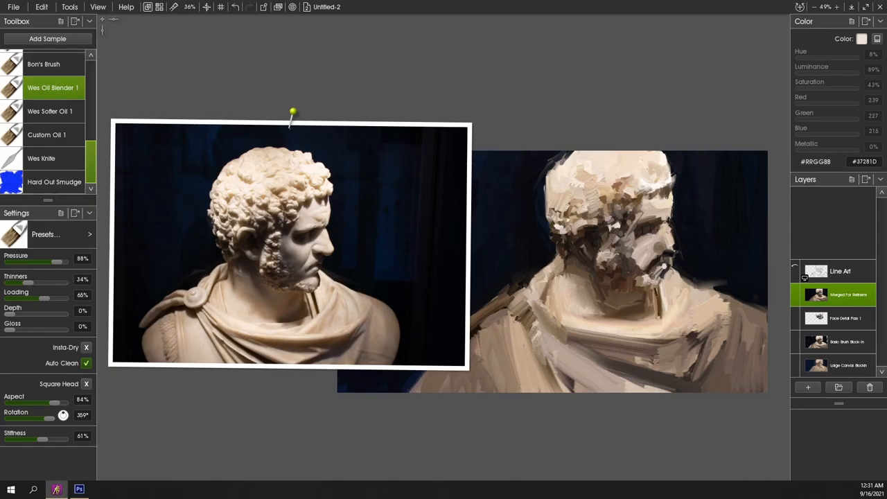
pyautogui.click(645, 288)
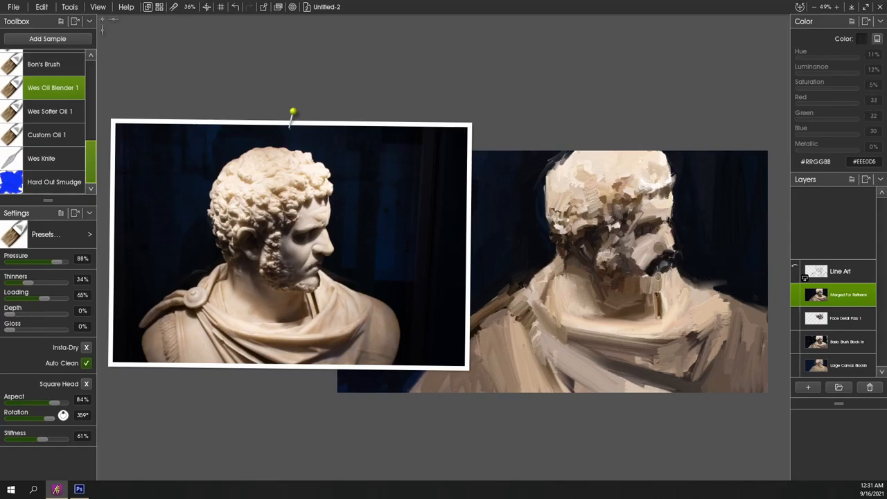
pyautogui.click(641, 271)
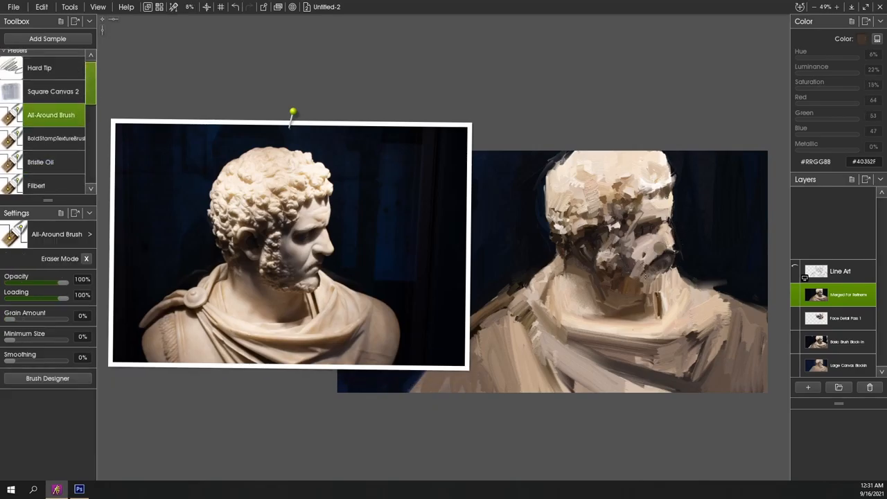
# - Sample a light marble tone and lay a light stroke and a shadow stroke into the face
pyautogui.click(648, 257)
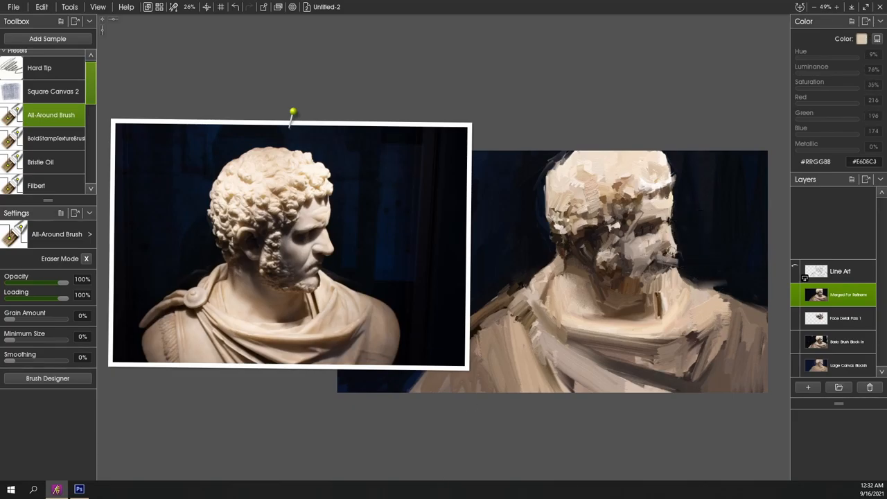
pyautogui.click(638, 228)
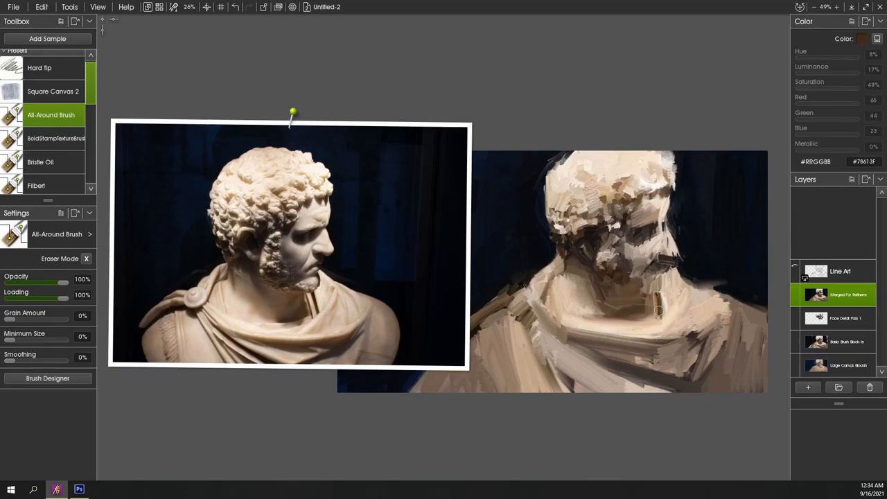
pyautogui.click(648, 321)
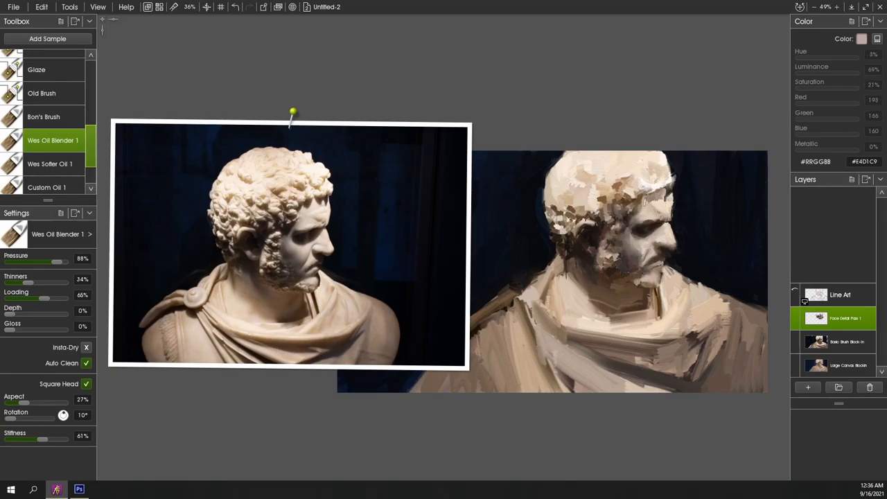
# - Blend the last strokes across the face before leaving ArtRage for Photoshop
pyautogui.click(50, 164)
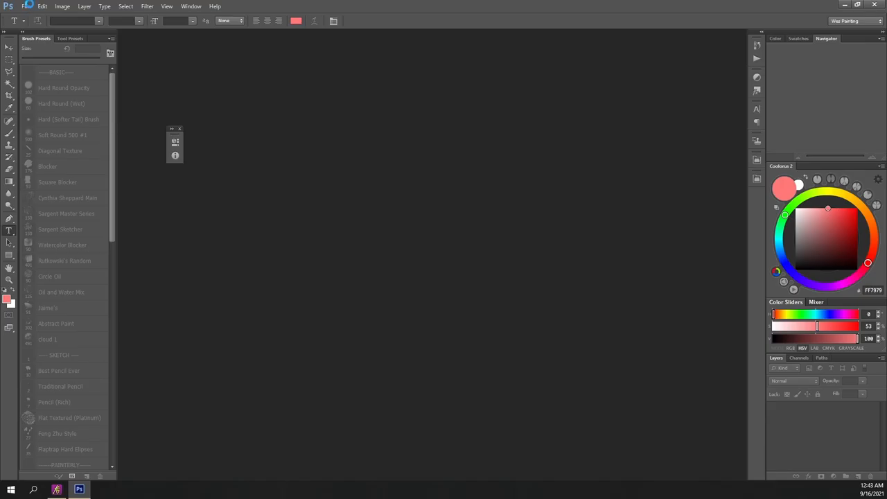
# - Bring StatueStudy1.psd into Photoshop with the reference beside it and a Photoshop Brushes layer
pyautogui.click(9, 230)
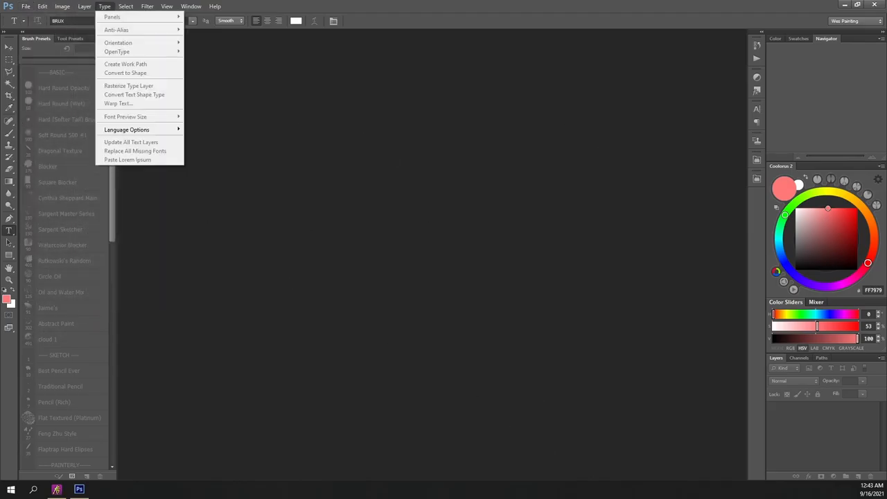
pyautogui.click(61, 6)
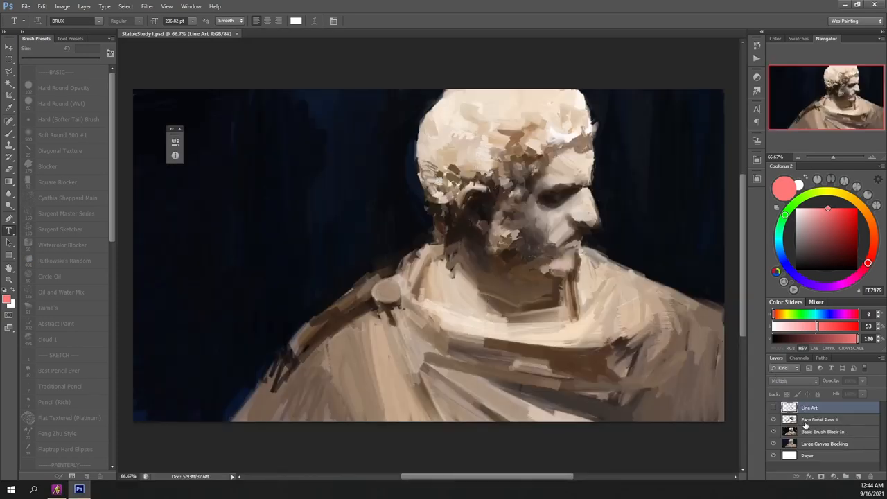
pyautogui.click(820, 419)
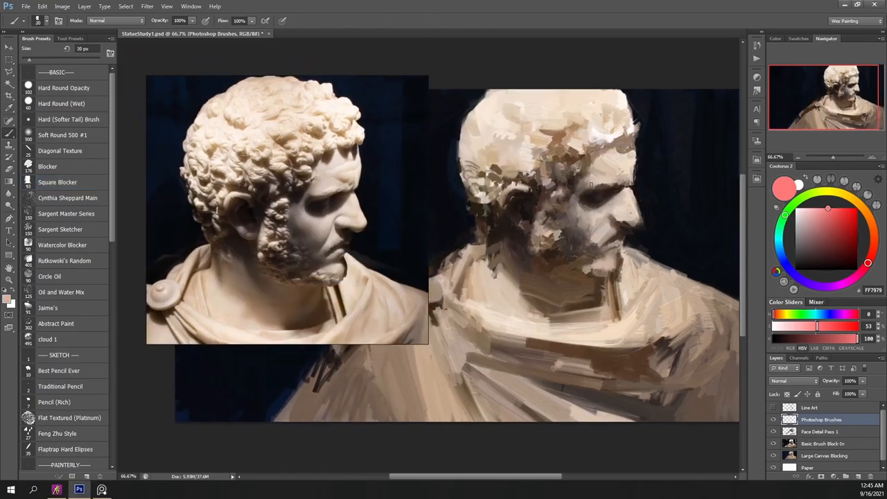
# - Paint pale and dark textured strokes over the forehead, brow and cheek on the brush layer
pyautogui.click(593, 201)
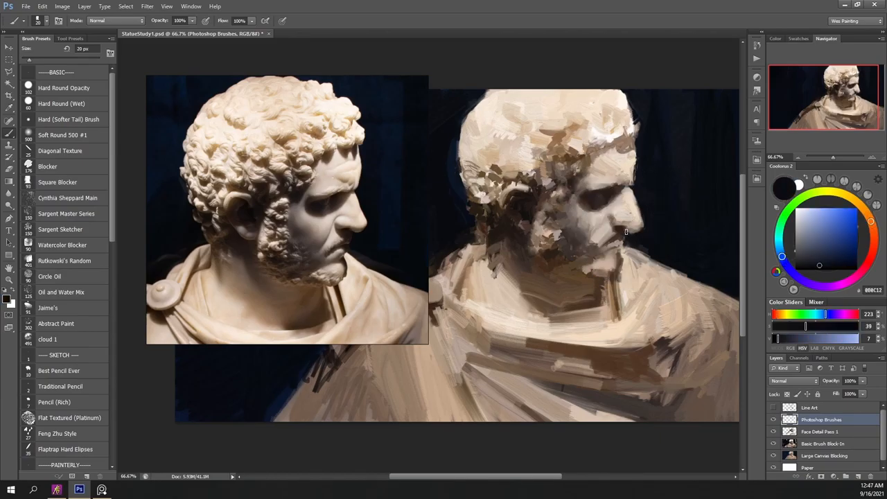
pyautogui.moveTo(635, 186)
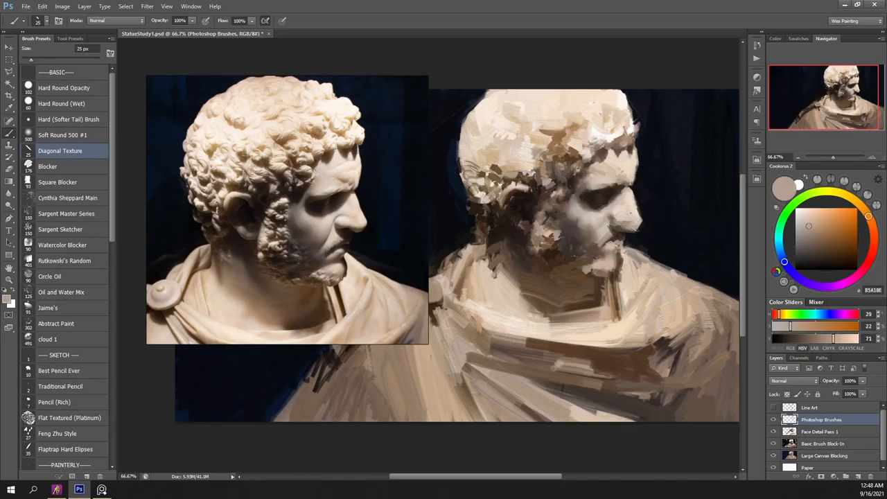
pyautogui.click(809, 264)
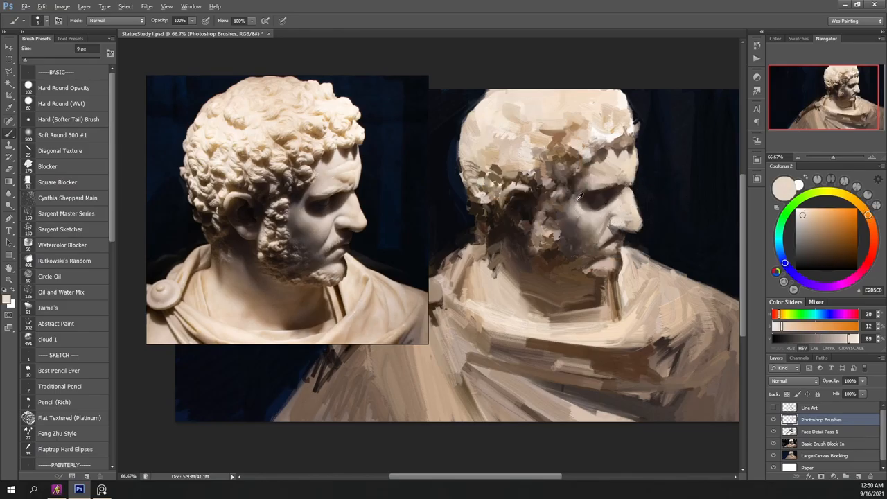
pyautogui.moveTo(572, 183)
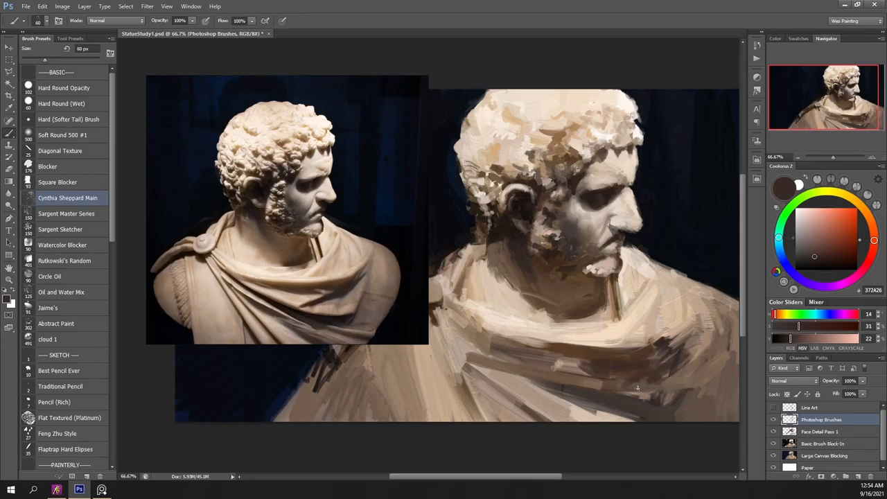
# - Zoom in around the face and paint fine eye, nose and mustache detail with a 9 px brush
pyautogui.scroll(3)
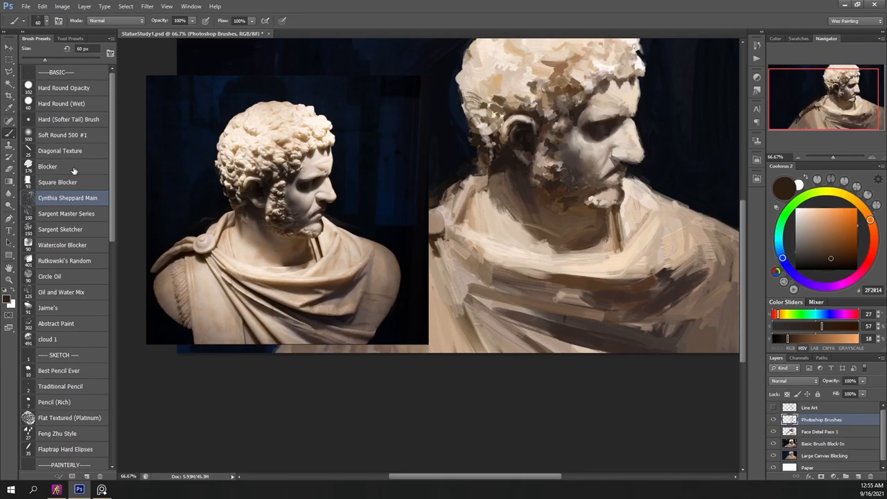
pyautogui.click(60, 151)
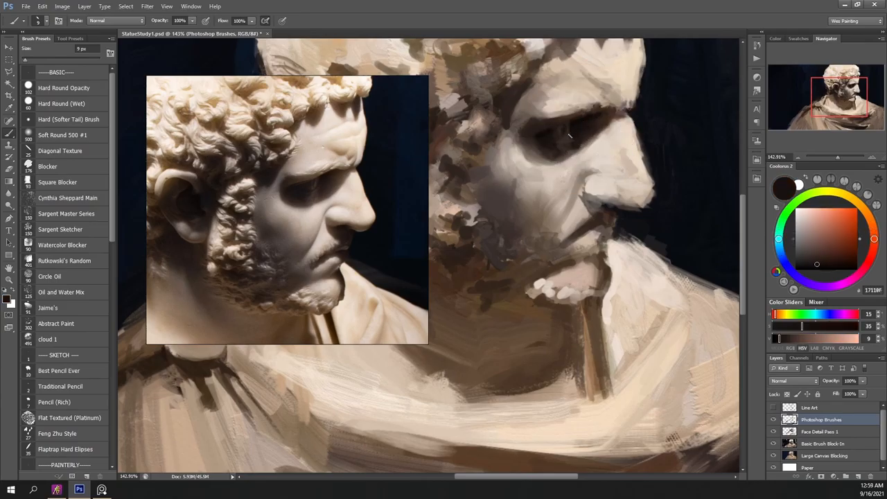
# - Paint darker browns into the cheek, mouth and beard, adding the shoulder clasp
pyautogui.click(805, 219)
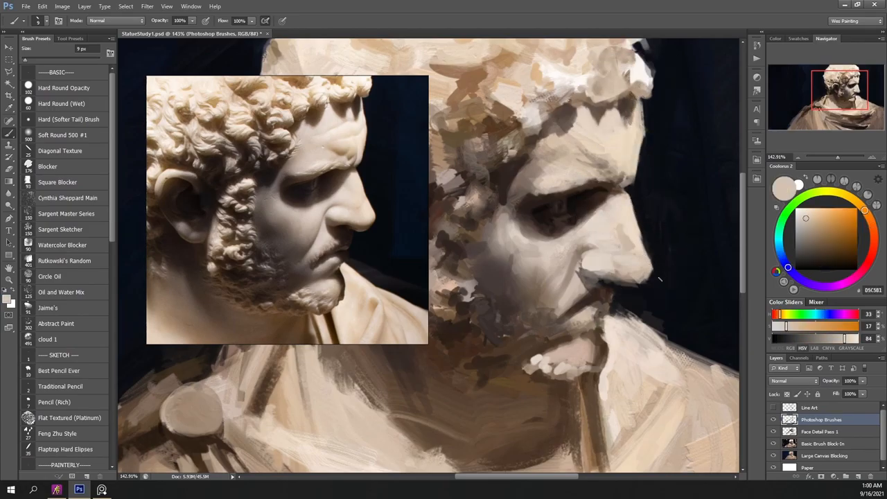
pyautogui.click(822, 253)
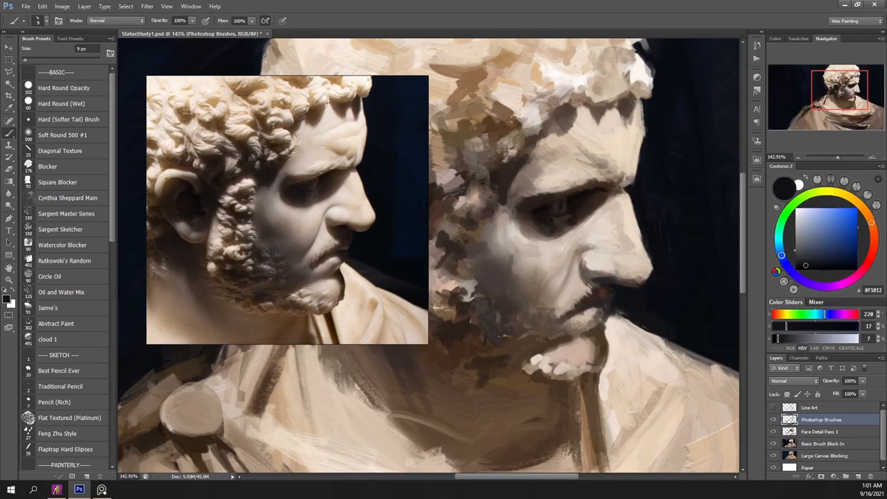
pyautogui.click(822, 233)
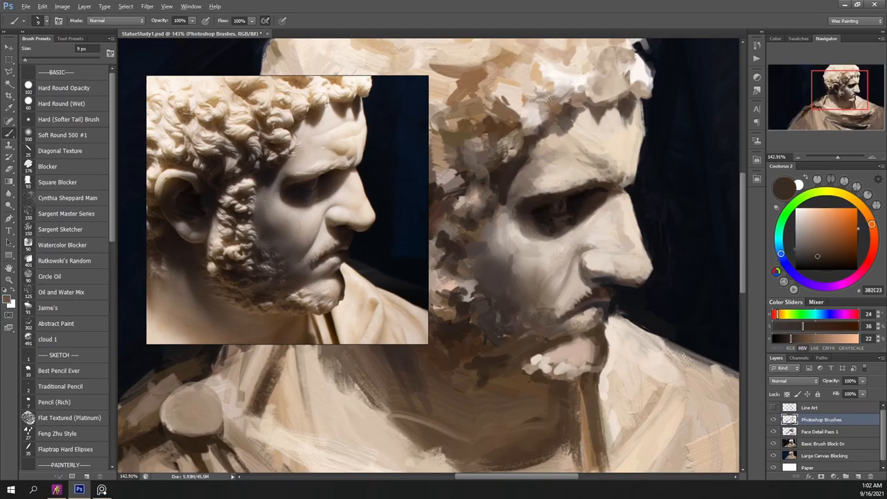
pyautogui.click(810, 246)
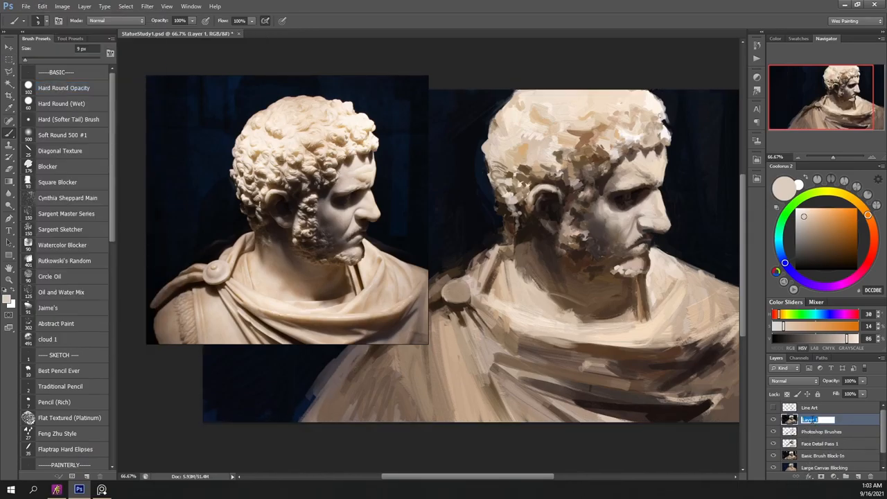
# - Name the layer Smudges, switch to the Smudge tool and append the smudge brush set
pyautogui.click(9, 267)
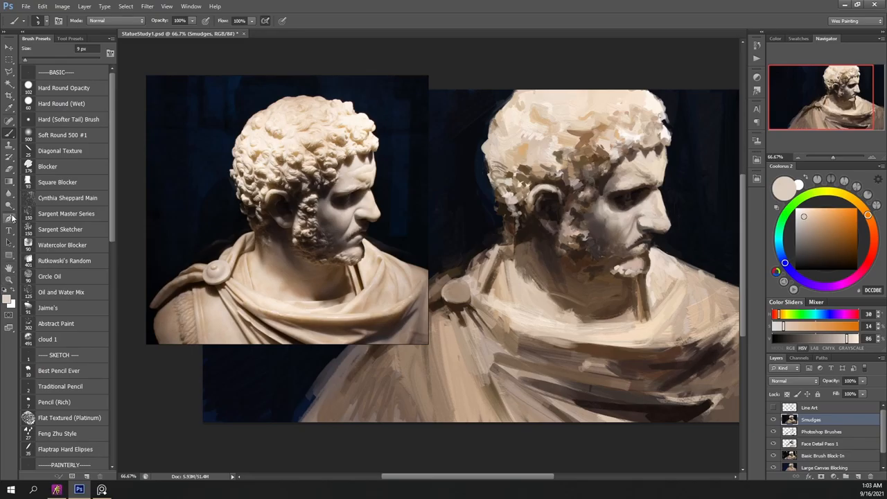
pyautogui.click(10, 217)
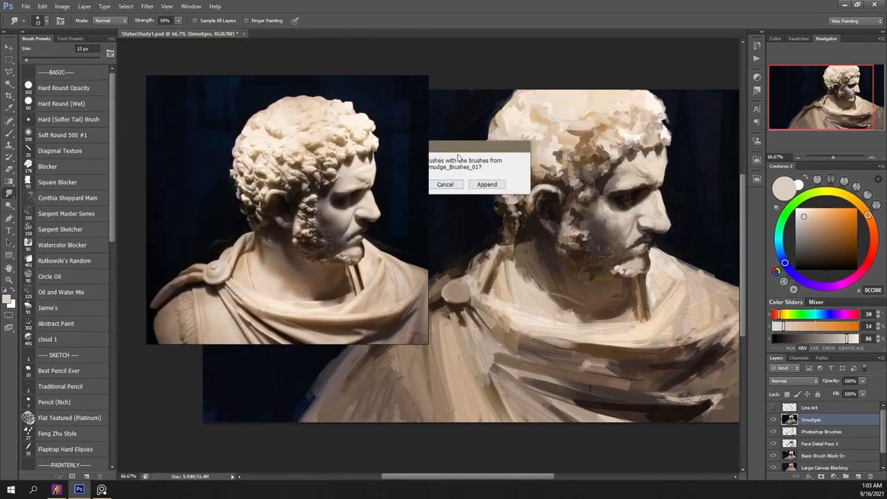
pyautogui.click(487, 184)
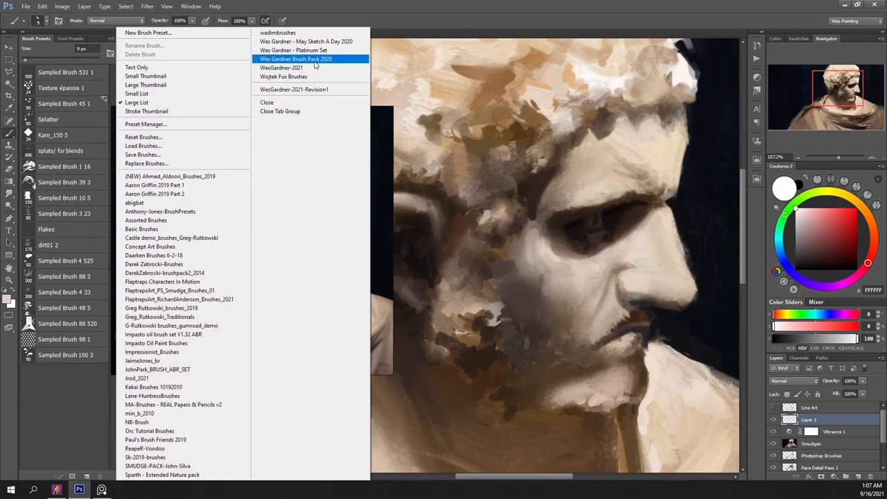
# - Reload the Wes Gardner painting brush pack from the Brush Presets menu
pyautogui.click(296, 59)
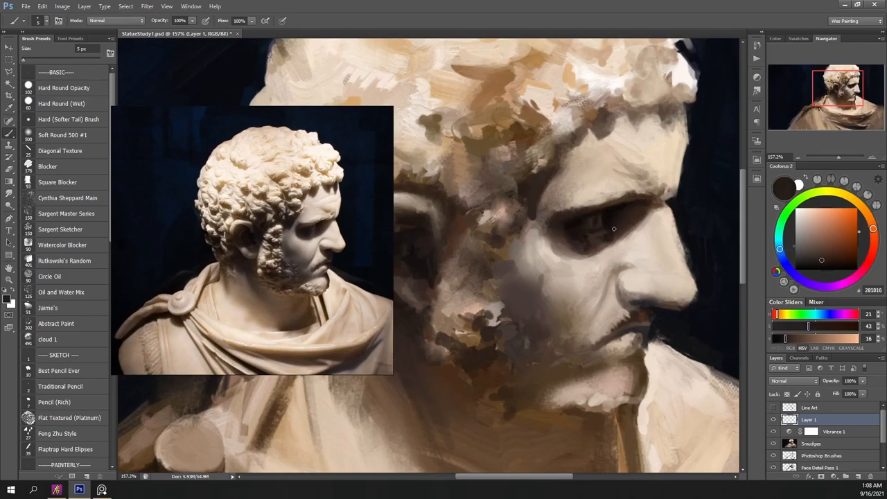
# - Shade the eye socket, lighten the mouth, warm the brow and cut dark background along the head's edge
pyautogui.click(572, 244)
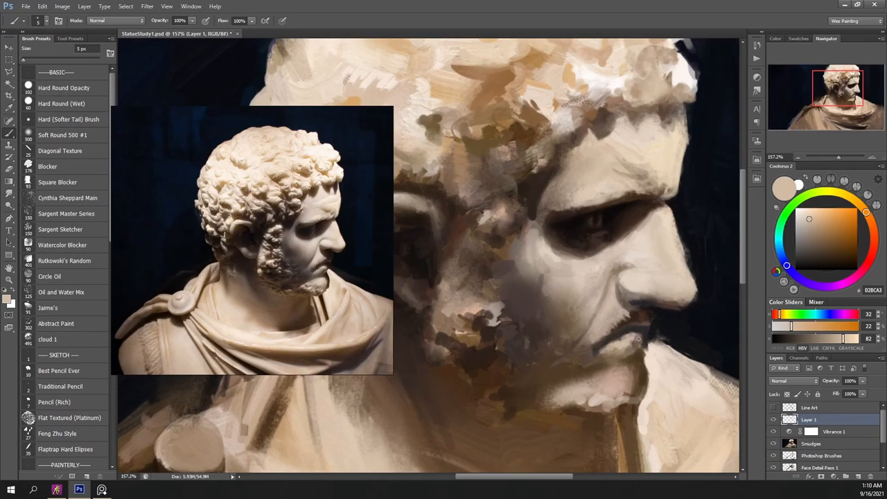
pyautogui.click(811, 241)
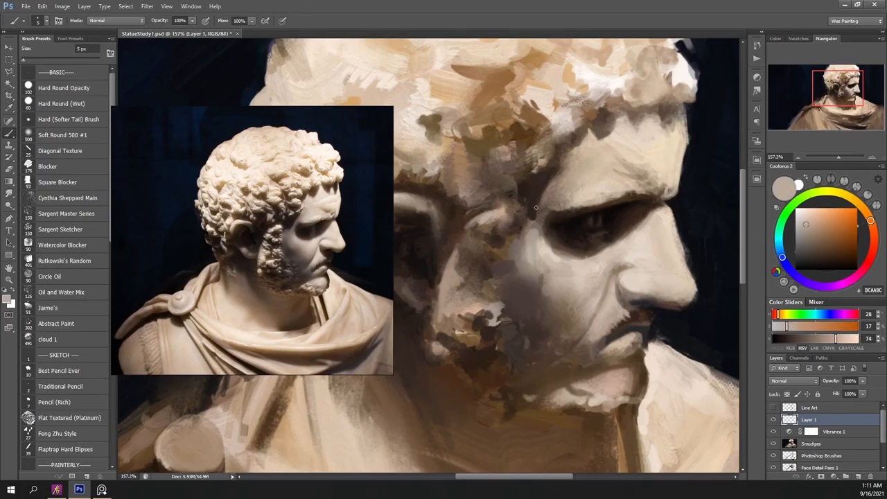
pyautogui.click(818, 267)
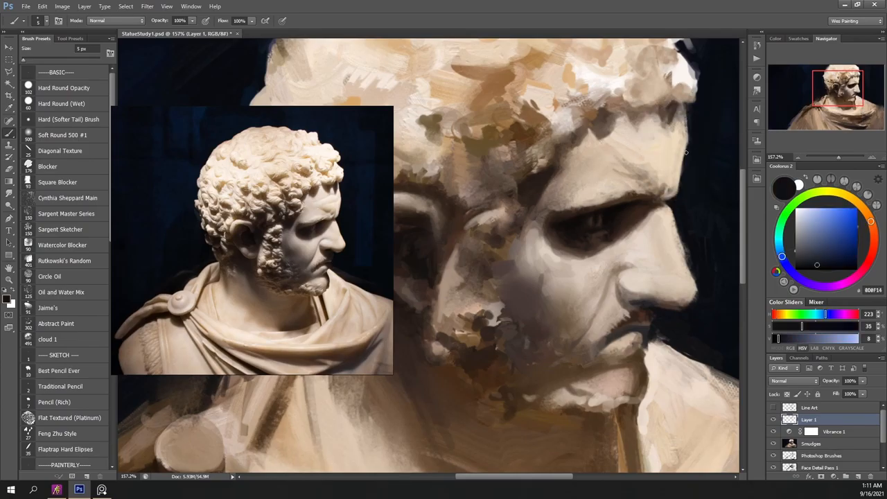
pyautogui.click(808, 213)
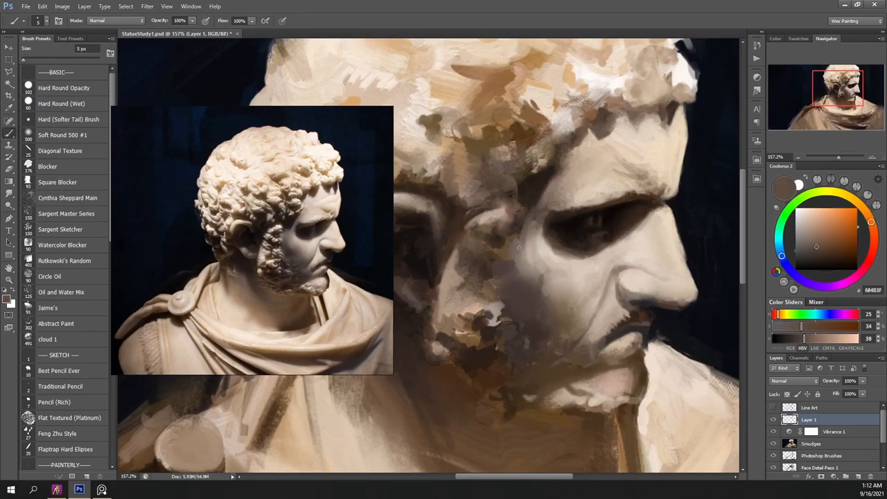
# - Deepen the cheek and face shadows, highlight the hair edge and darken the eye
pyautogui.click(805, 230)
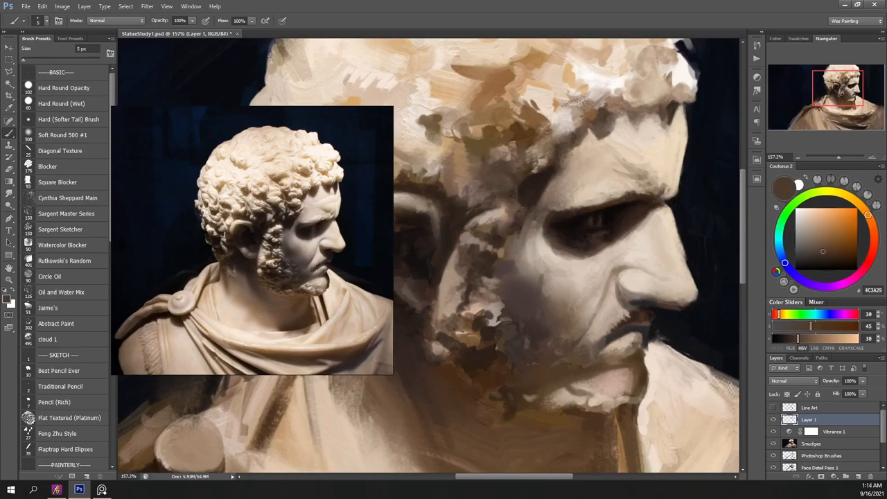
pyautogui.click(787, 209)
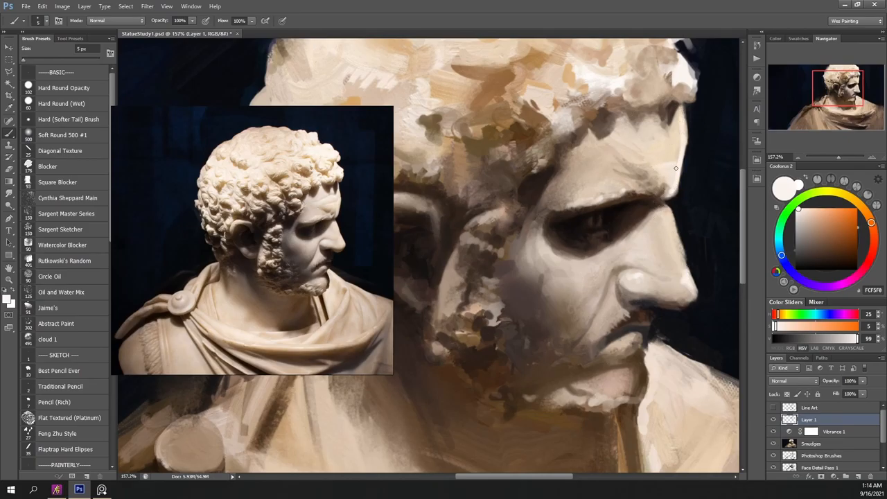
pyautogui.click(68, 119)
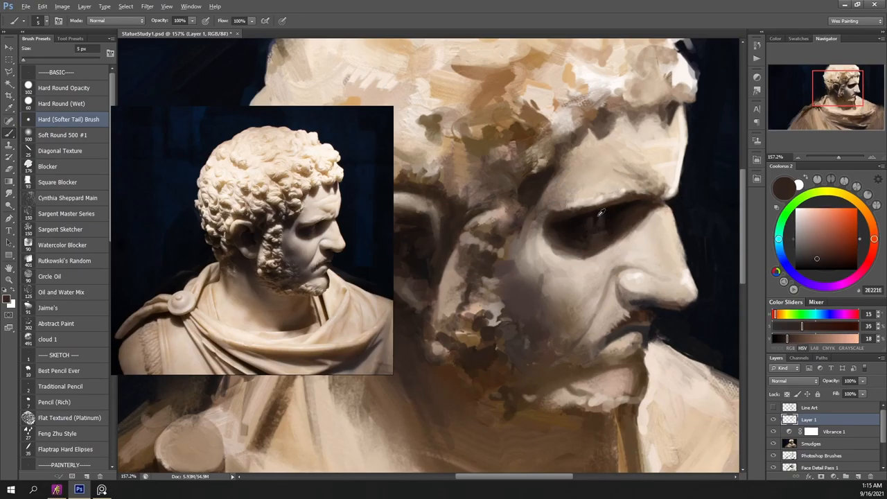
pyautogui.click(819, 201)
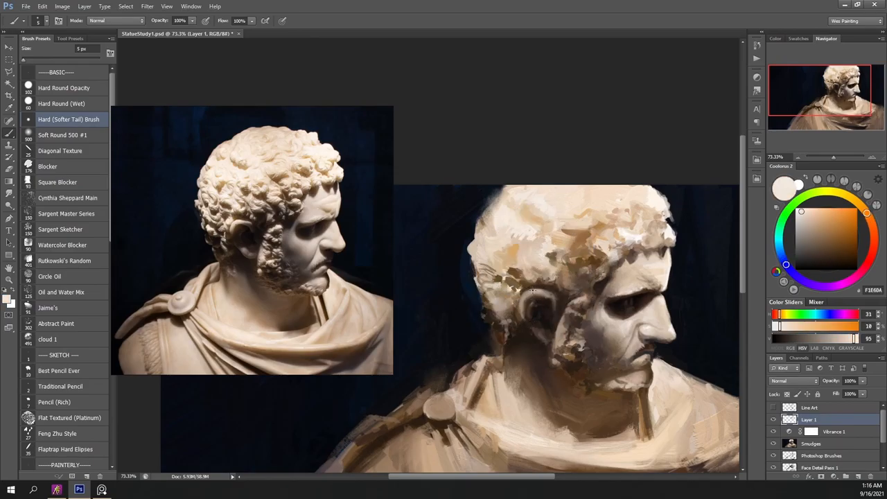
# - Sample a dark tone and dab brown accents inside the ear and along the hair edge
pyautogui.click(523, 324)
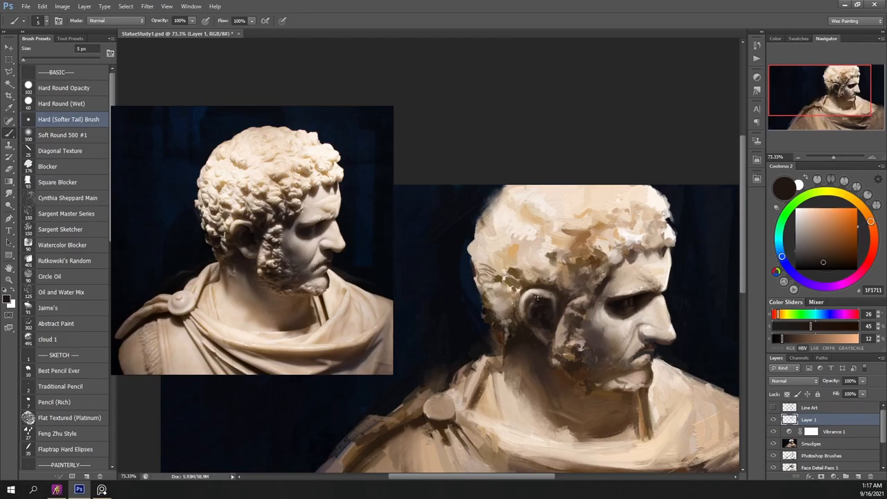
pyautogui.click(813, 246)
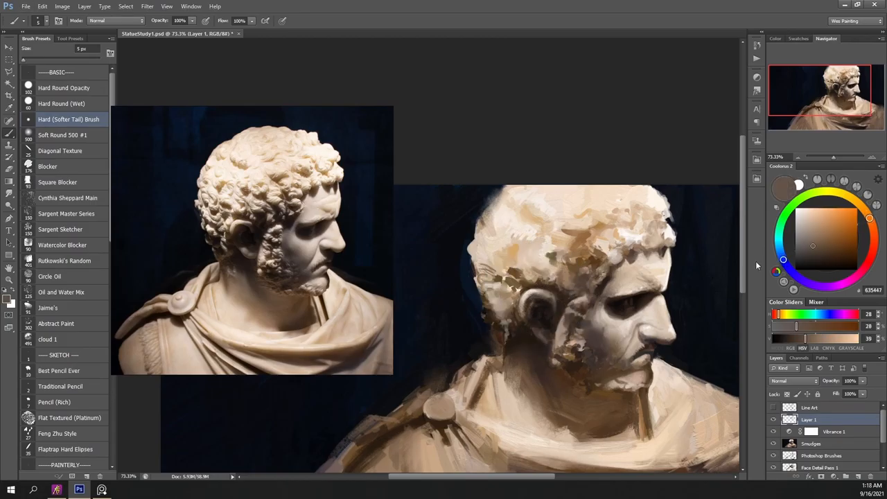
pyautogui.click(820, 258)
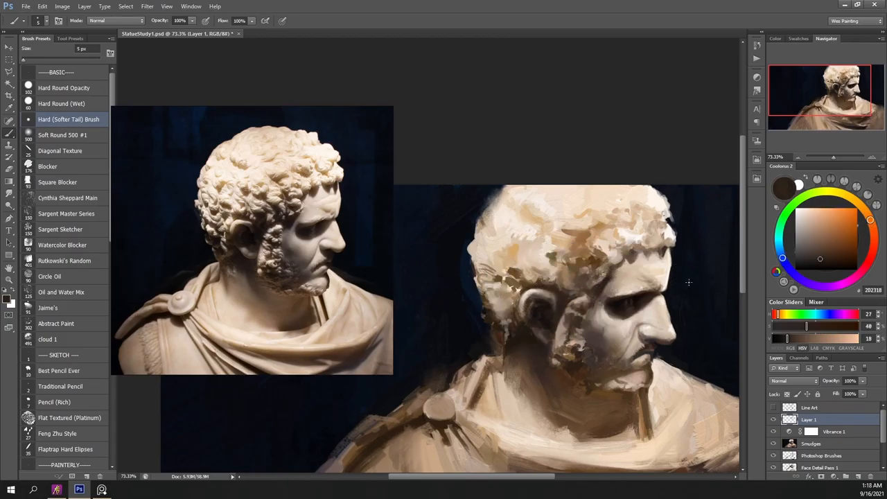